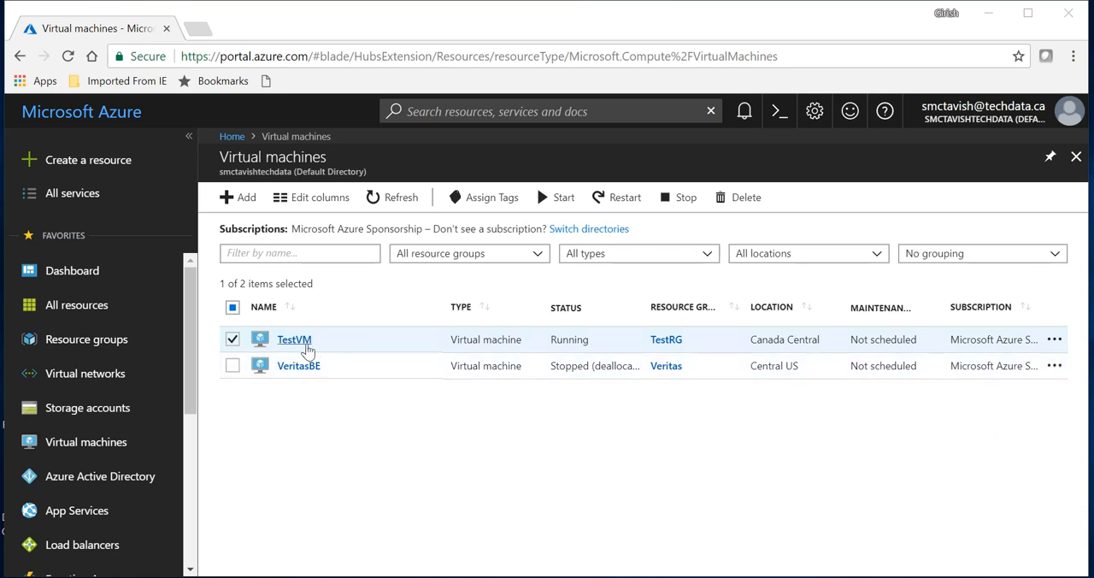
mouse_move(300, 355)
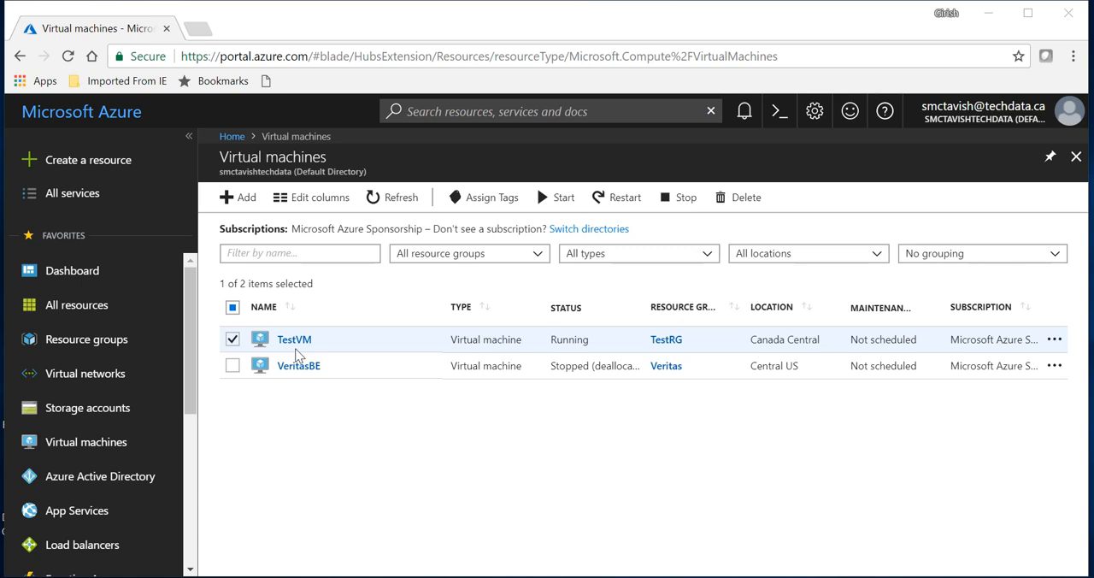
mouse_move(573, 435)
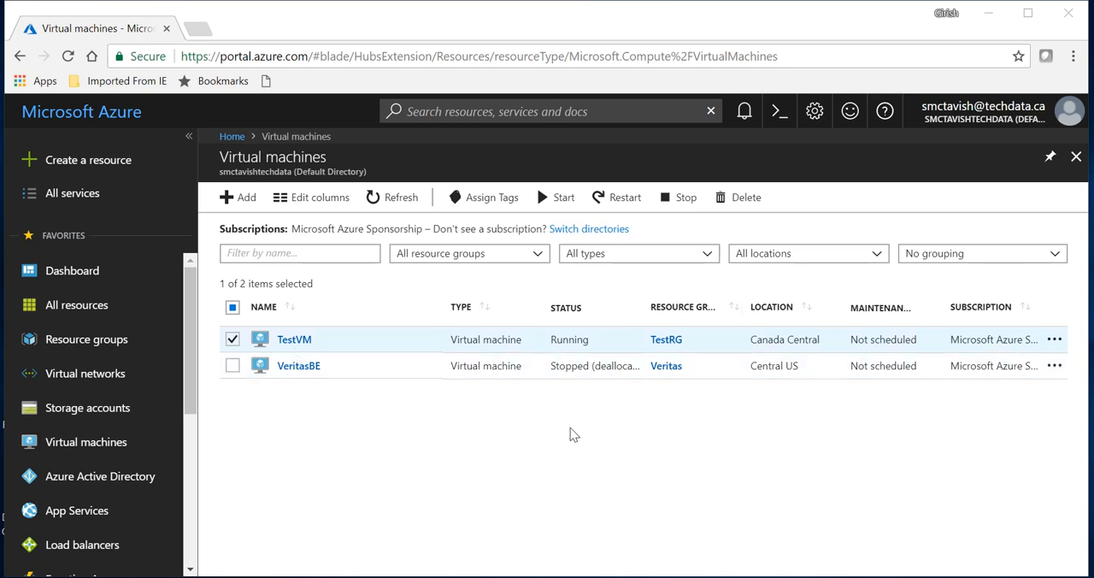
mouse_move(419, 494)
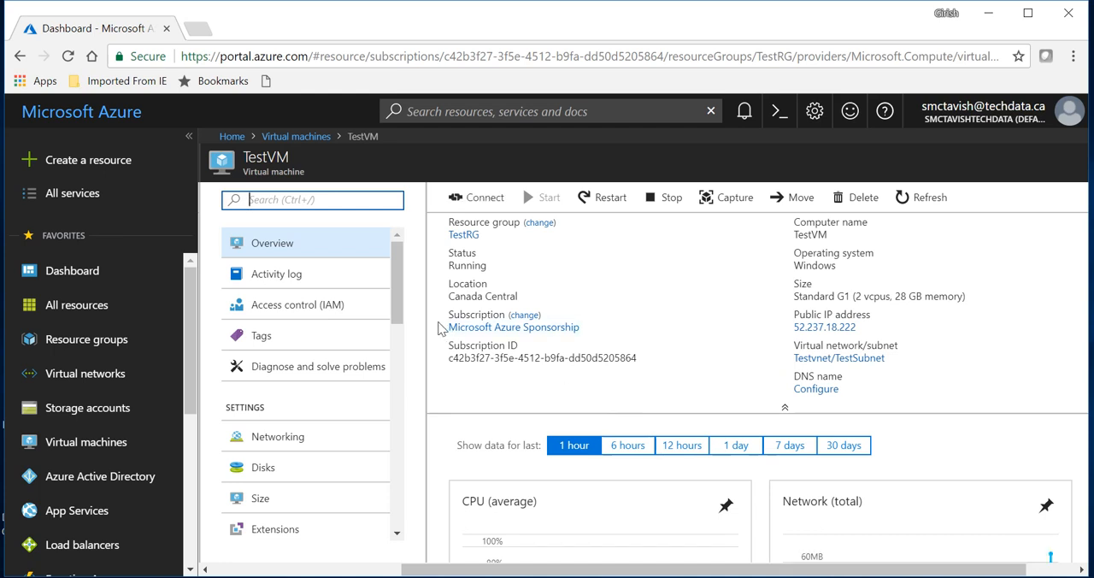
- On TestVM's Disks page, add a data disk slot and choose Create disk
scroll("down", 3)
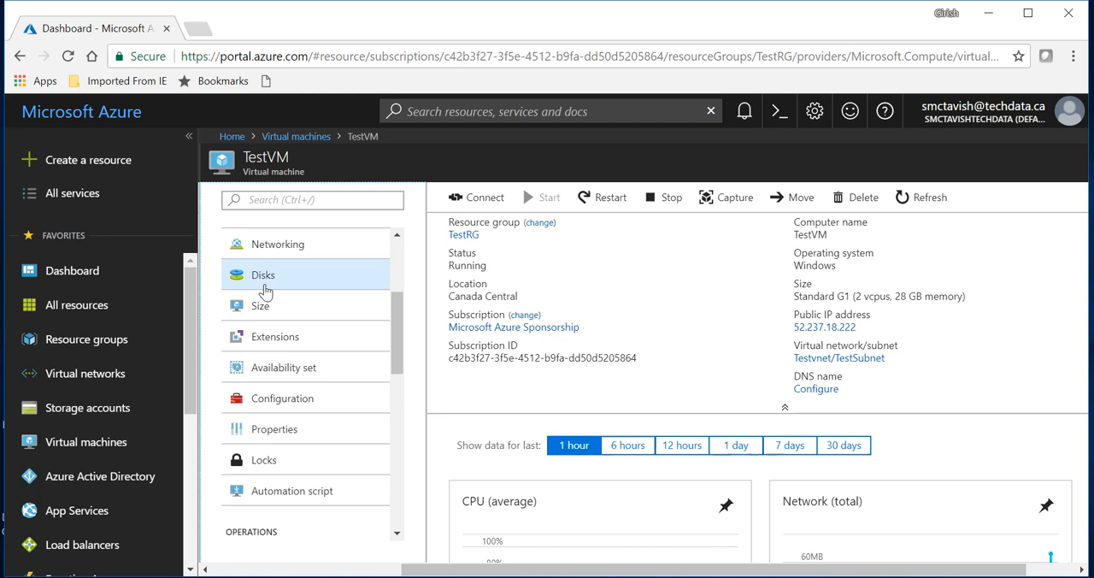
left_click(262, 274)
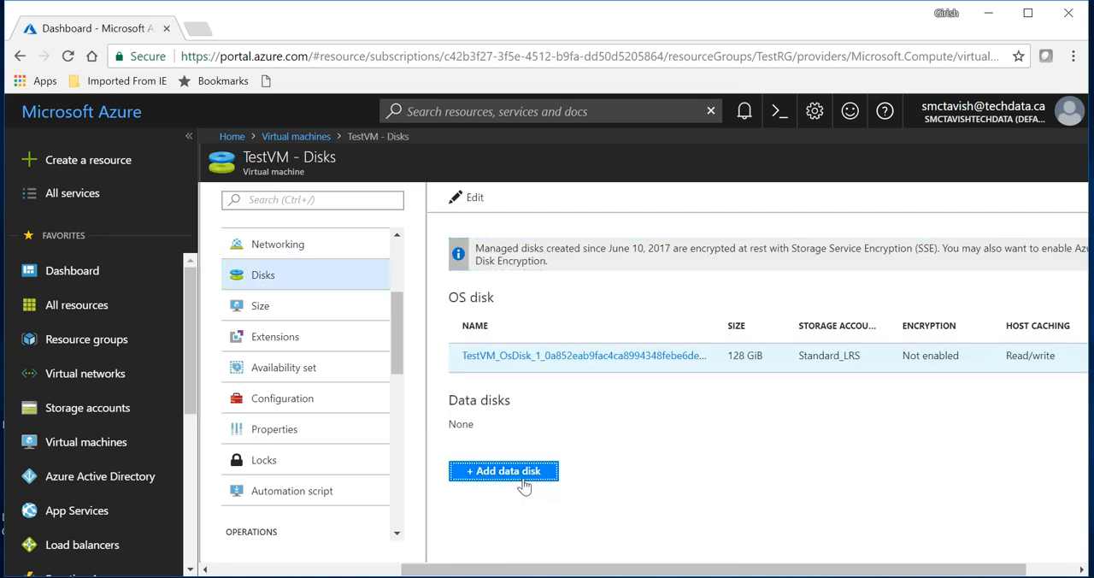
left_click(503, 471)
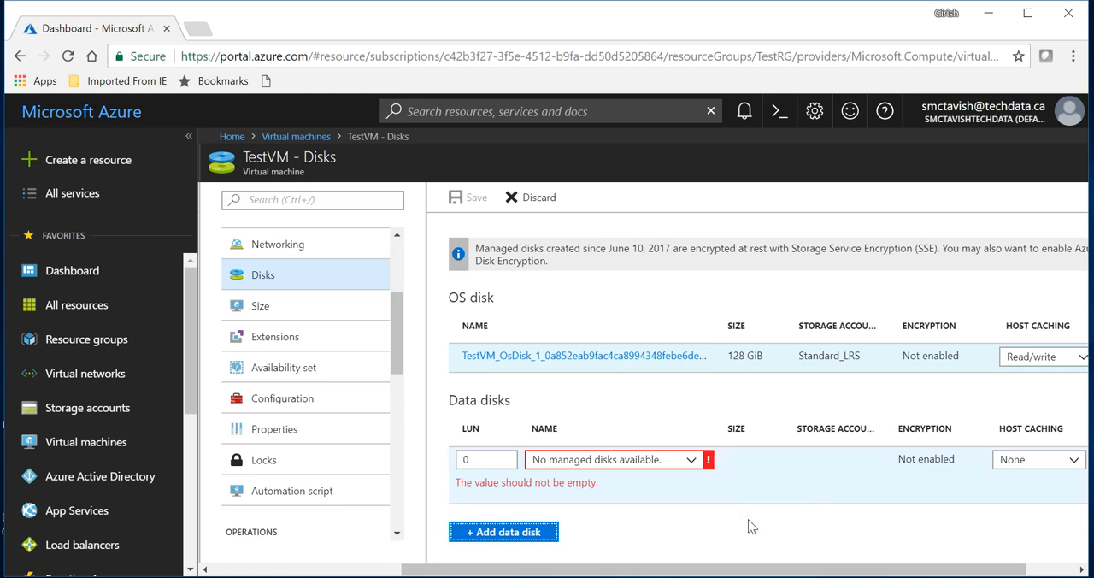
mouse_move(692, 468)
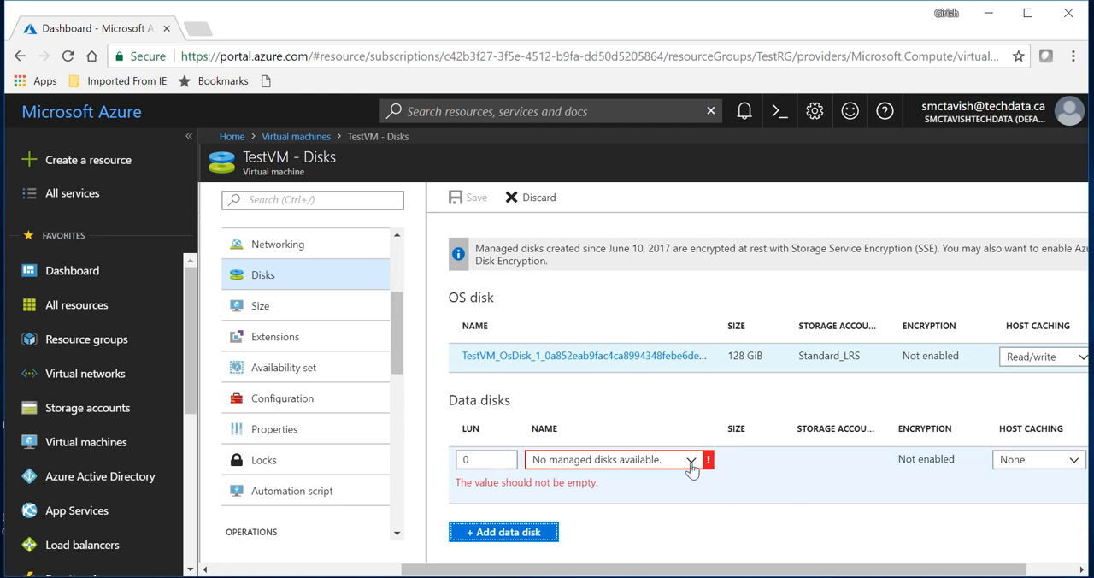
left_click(614, 459)
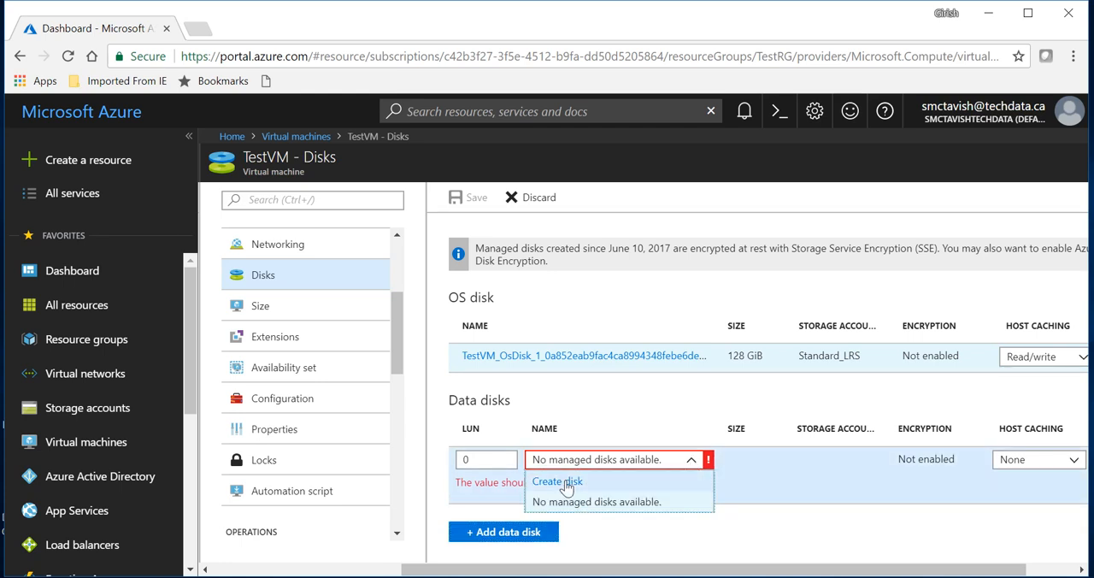
left_click(556, 481)
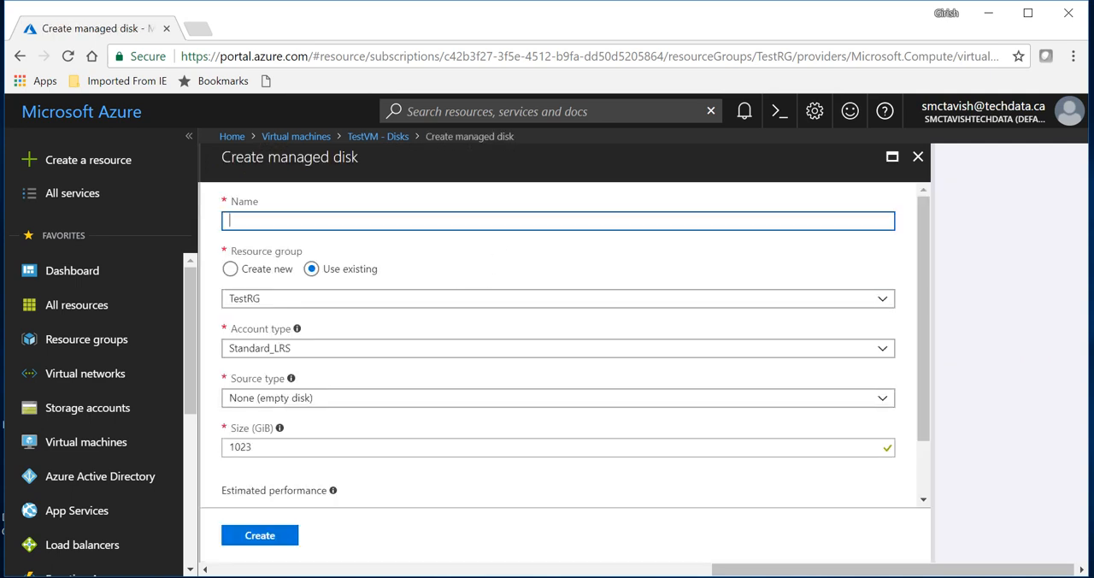
- Name the disk TestVMdisk1 and keep Standard_LRS as the storage account type
type("Test")
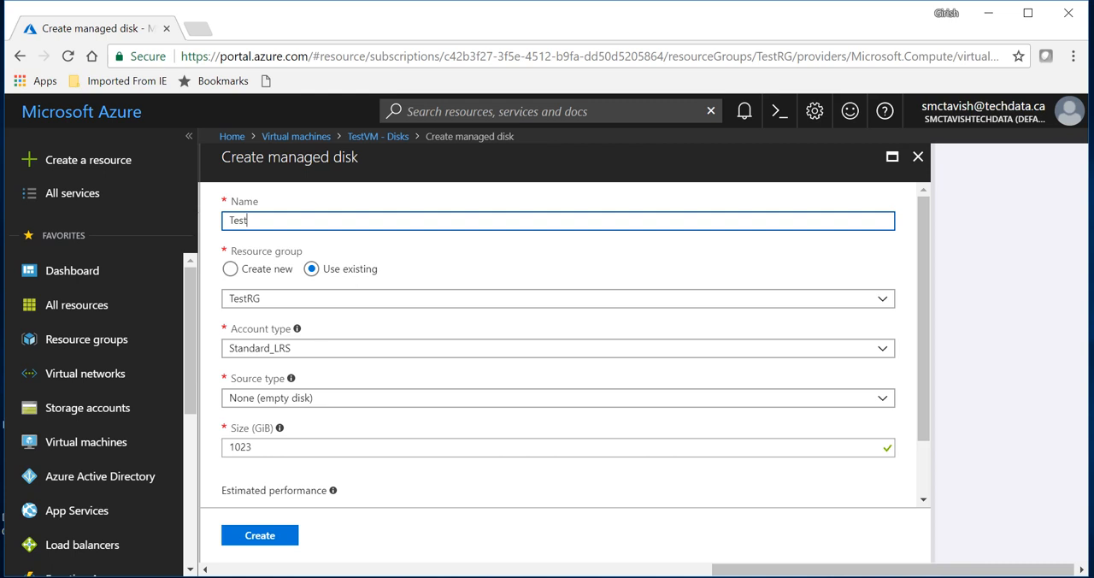
type("VMdisk1")
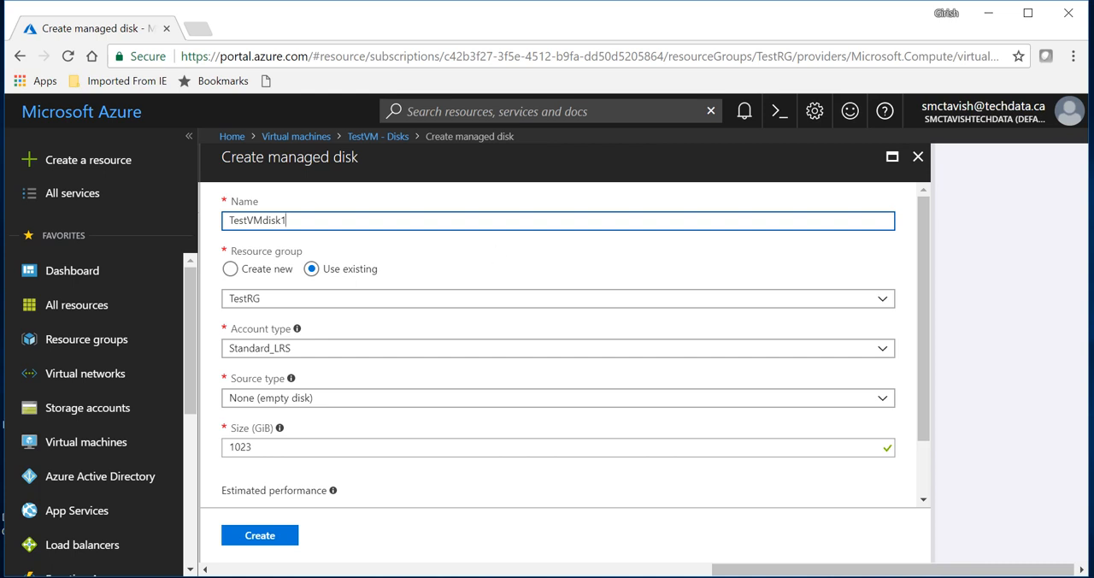
mouse_move(325, 265)
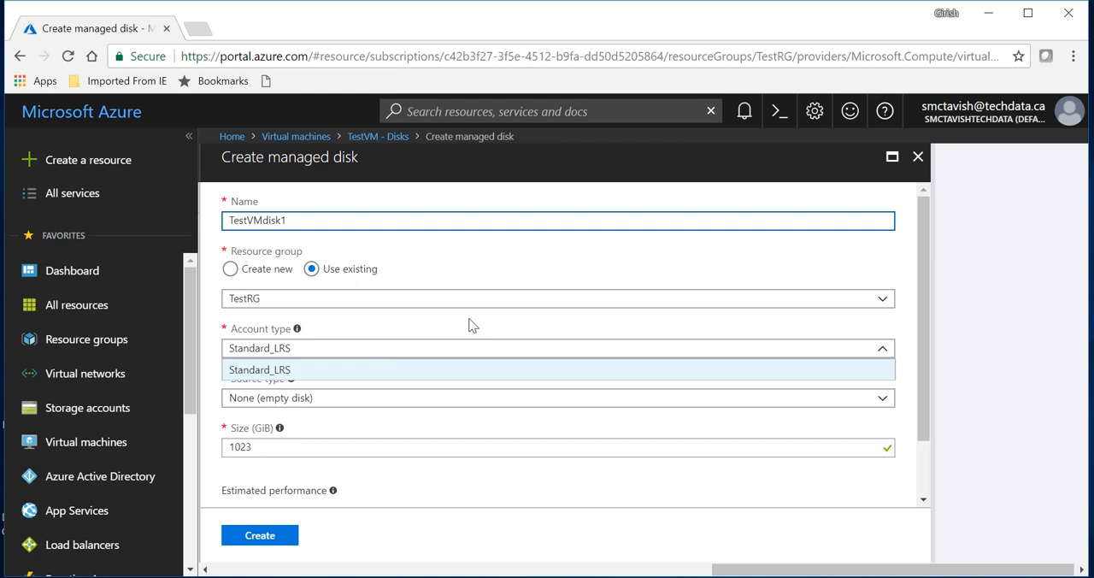
left_click(259, 368)
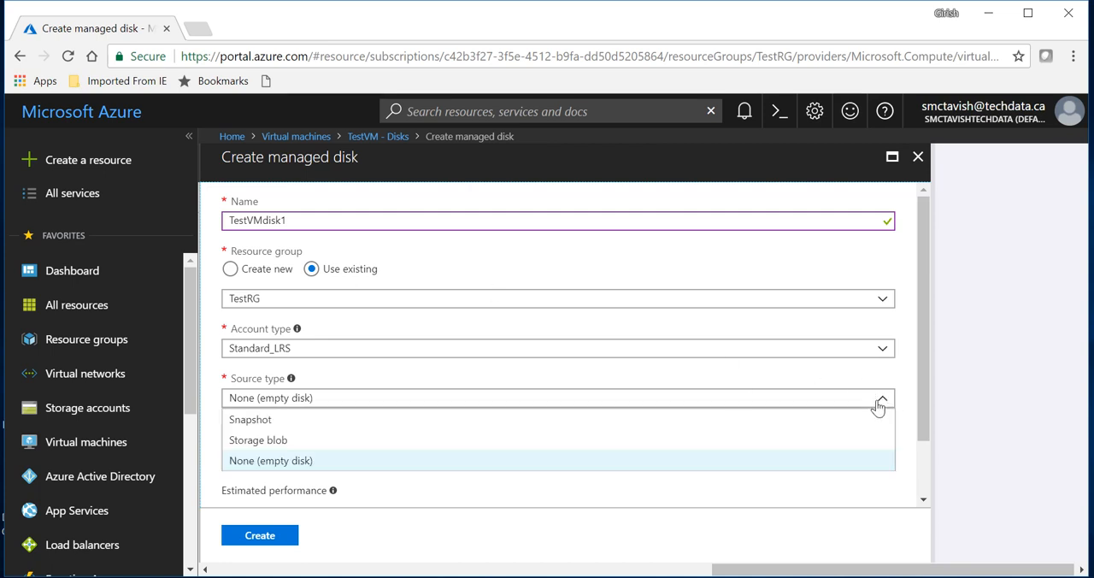
mouse_move(604, 428)
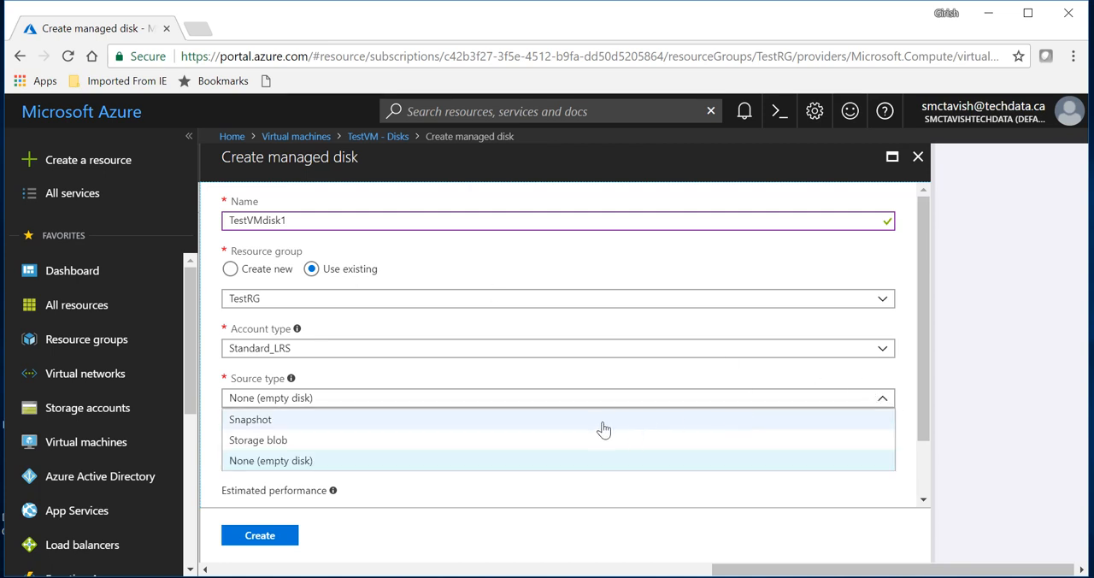
mouse_move(332, 474)
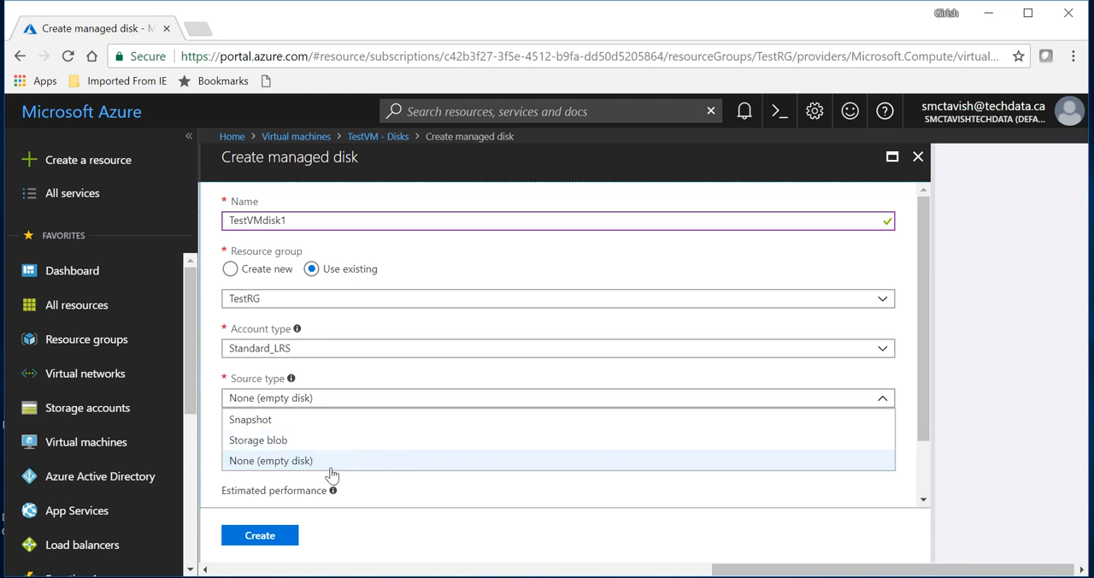
mouse_move(329, 474)
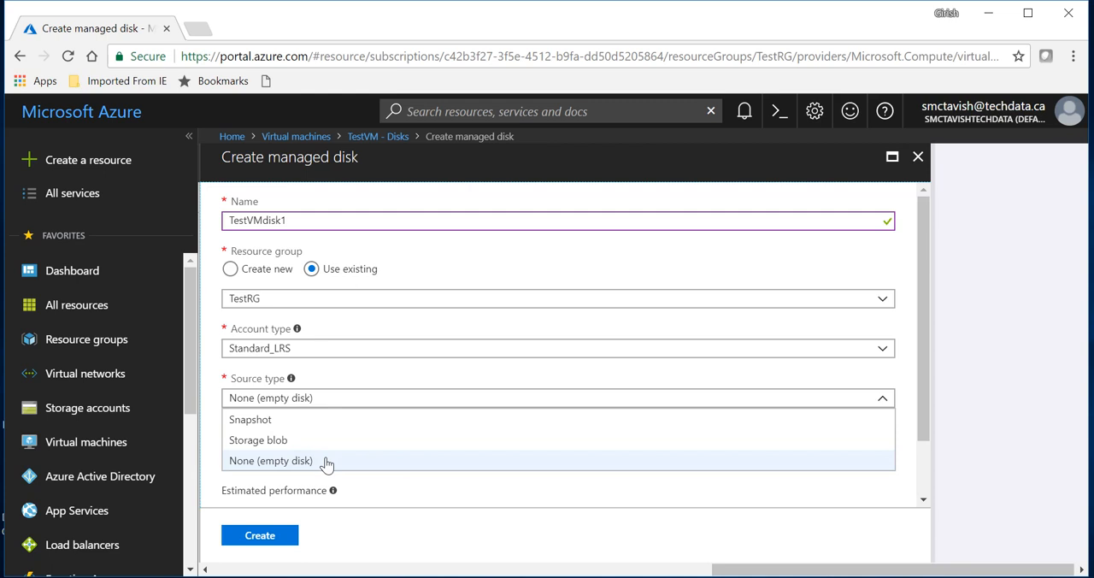
- Set Source type to None (empty disk), keep 1023 GiB, and create TestVMdisk1
left_click(270, 460)
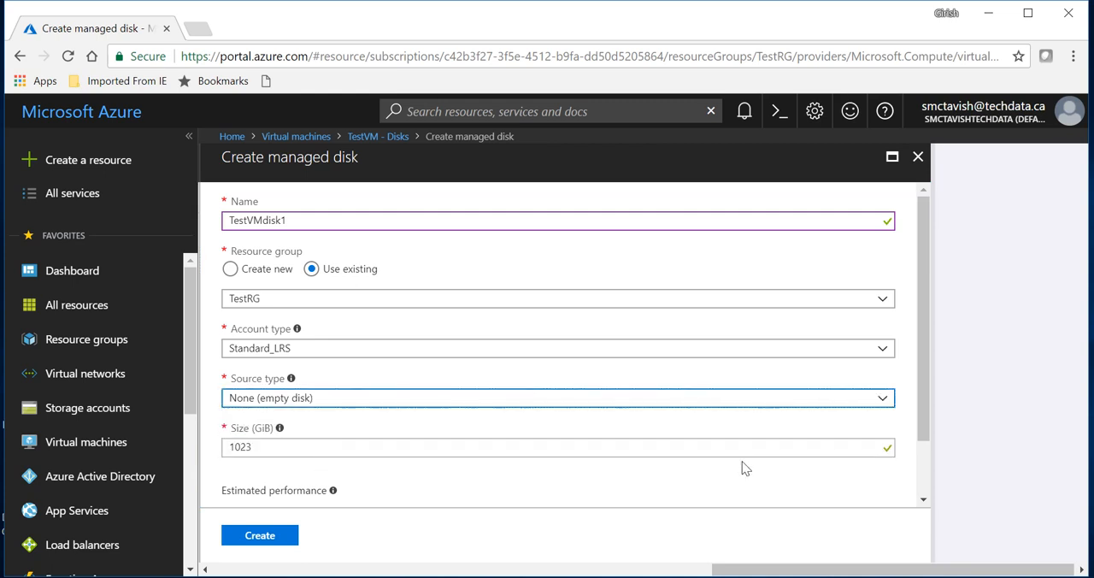
scroll("down", 3)
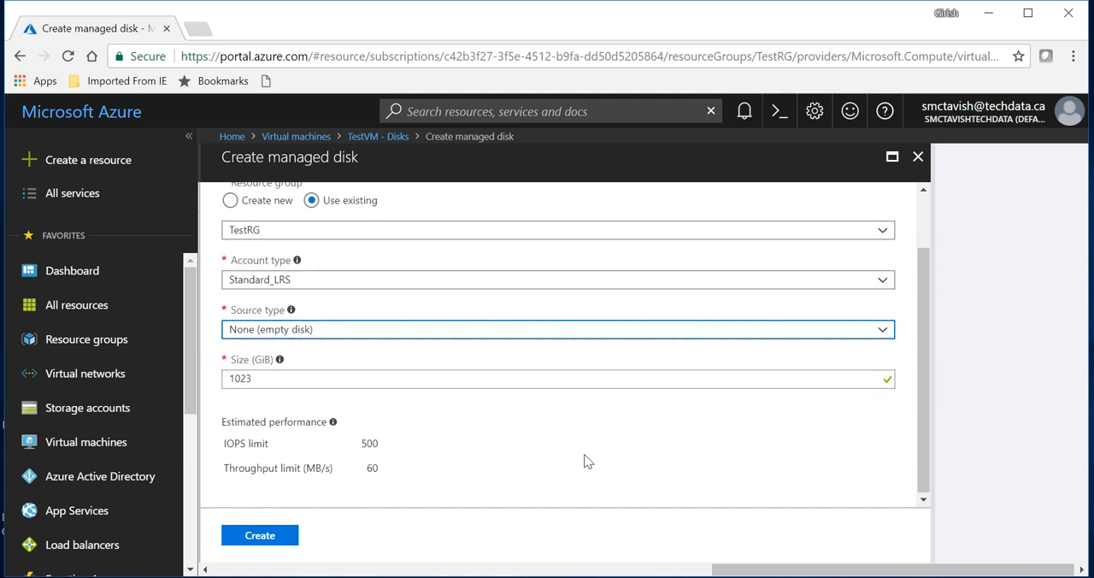
left_click(259, 535)
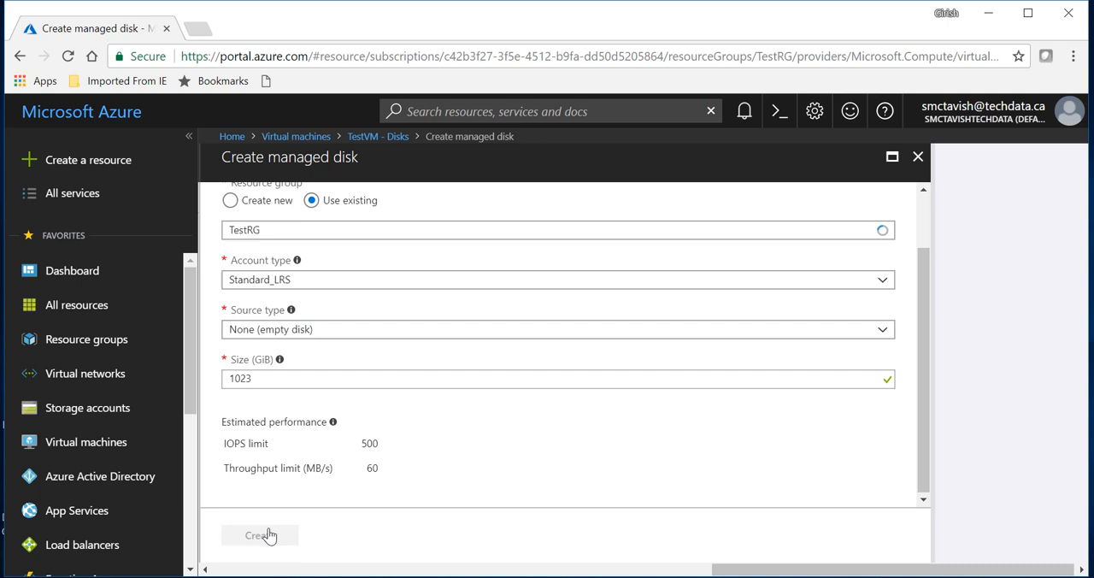
left_click(260, 535)
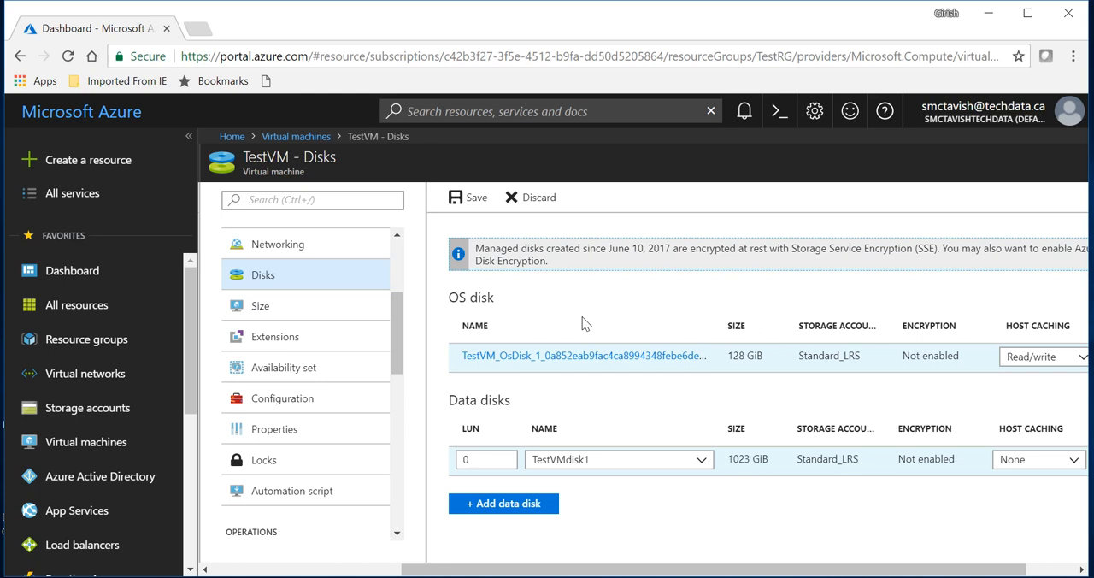
mouse_move(467, 197)
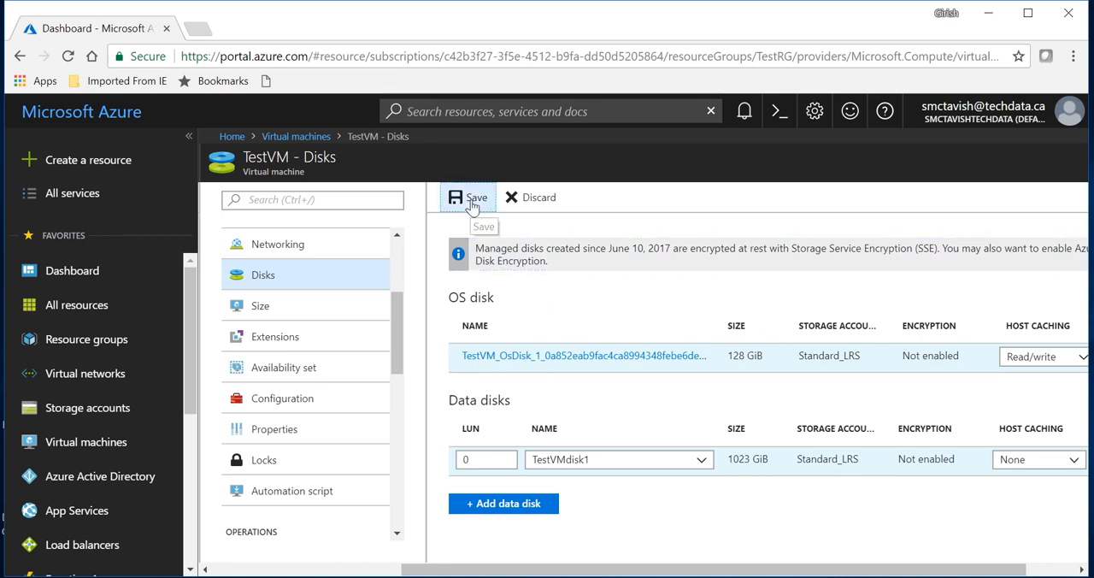
- Save TestVM's disk changes and dismiss the disk update success notification
left_click(468, 197)
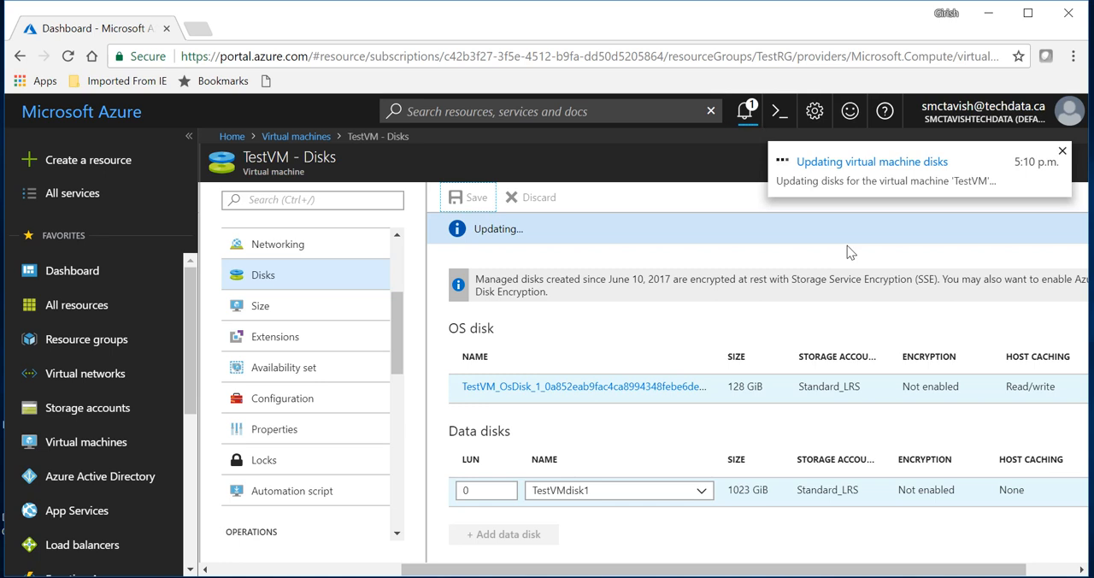
left_click(1062, 151)
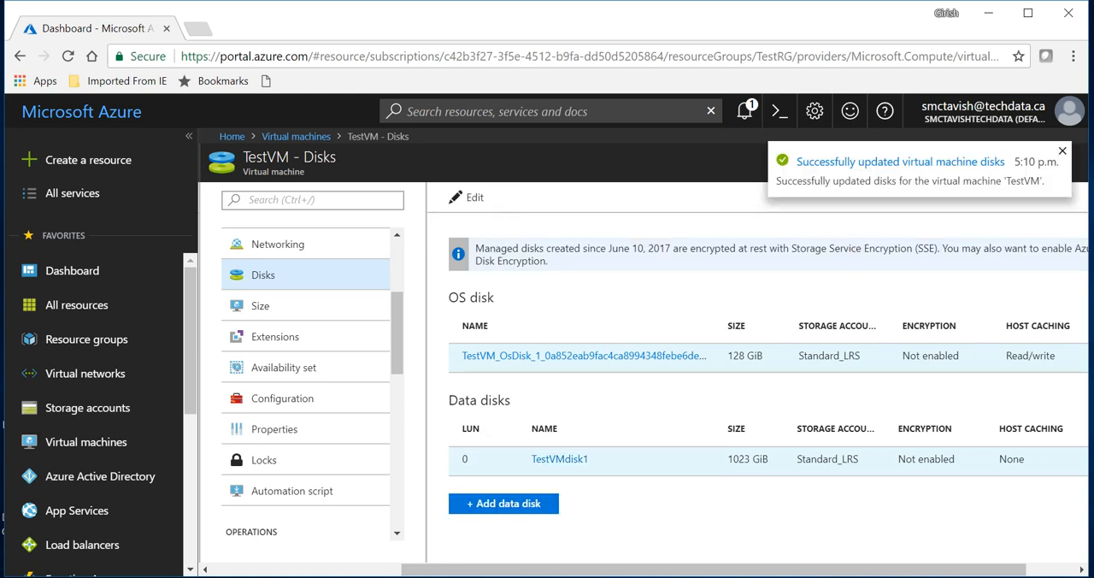
mouse_move(832, 272)
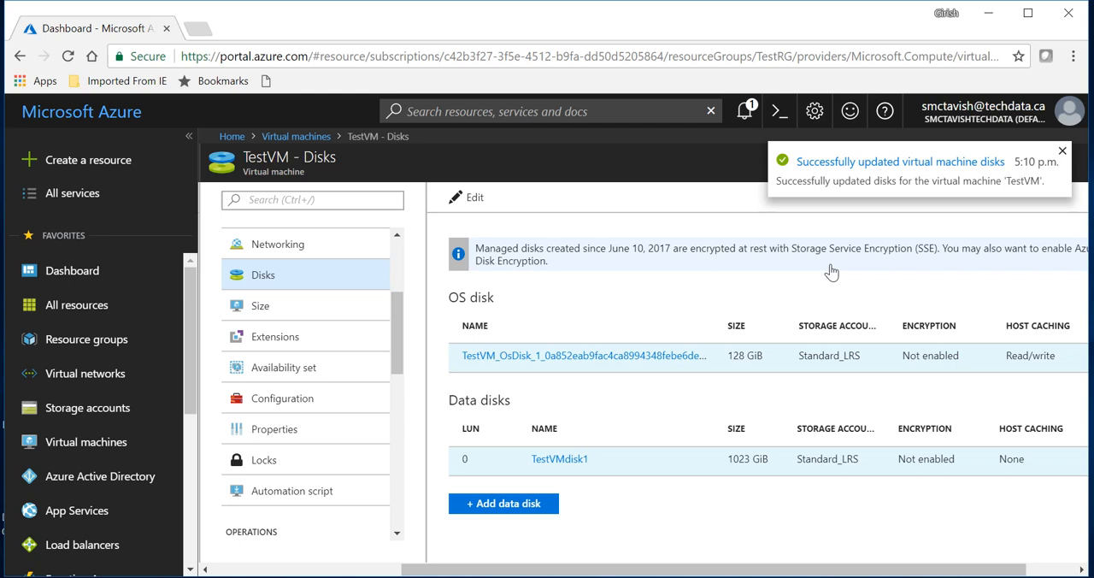
left_click(1061, 151)
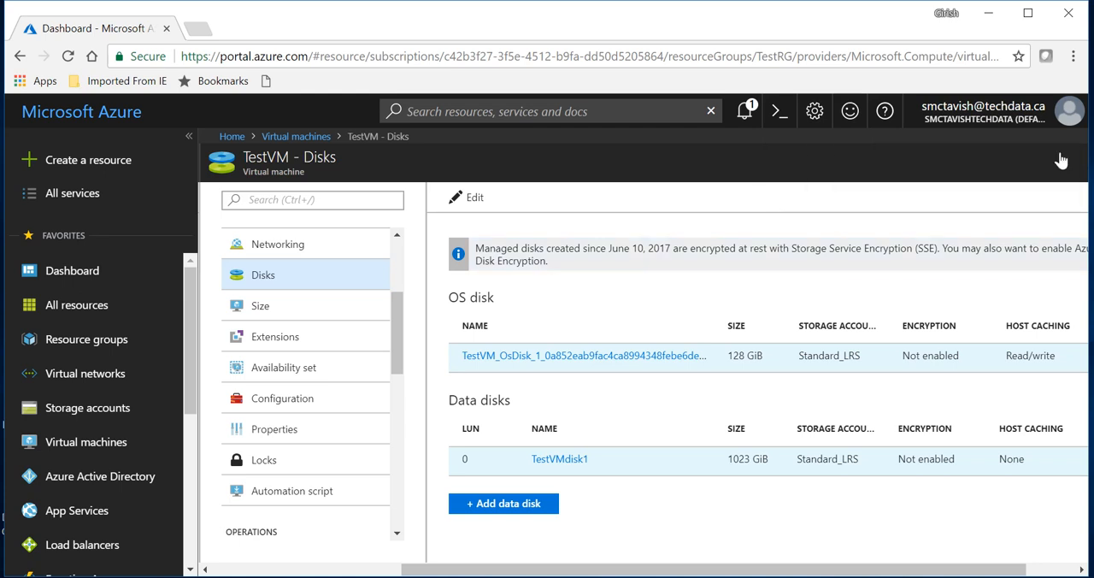
mouse_move(1021, 560)
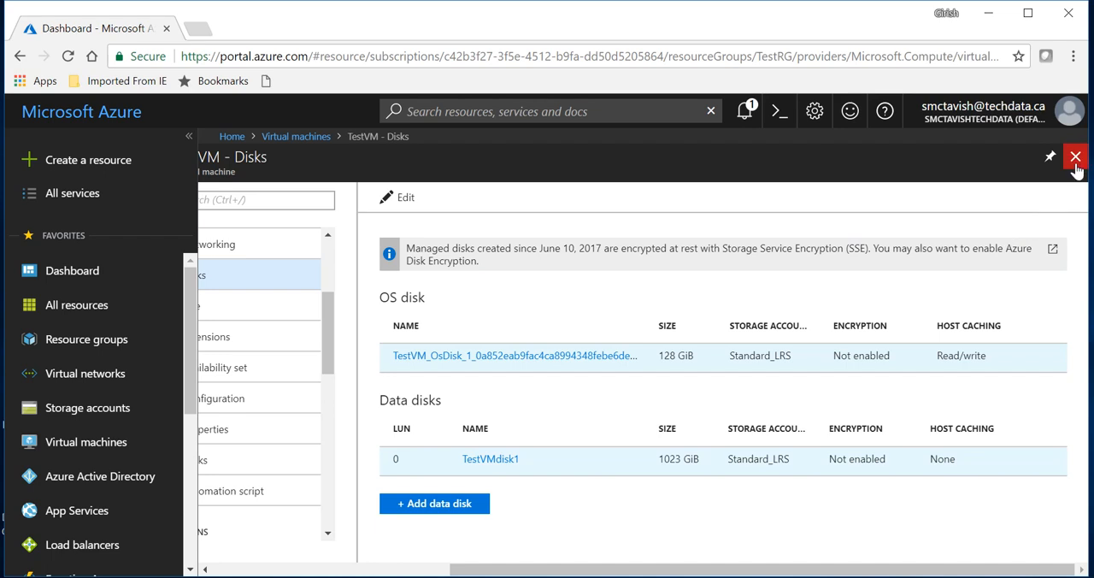
- Download TestVM's RDP file and open it, accepting the unknown publisher warning
left_click(1075, 157)
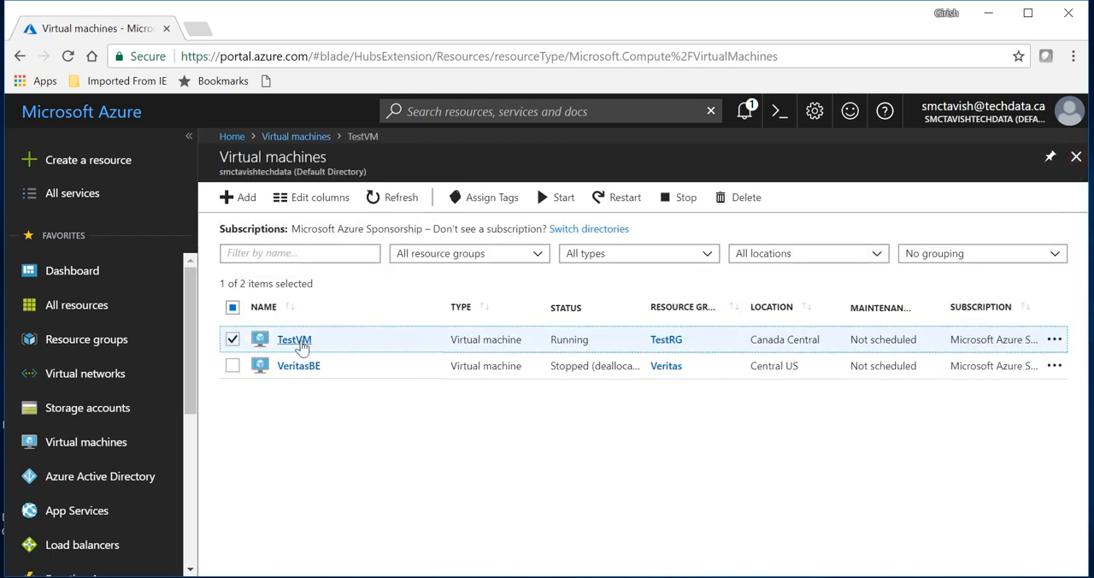
left_click(294, 340)
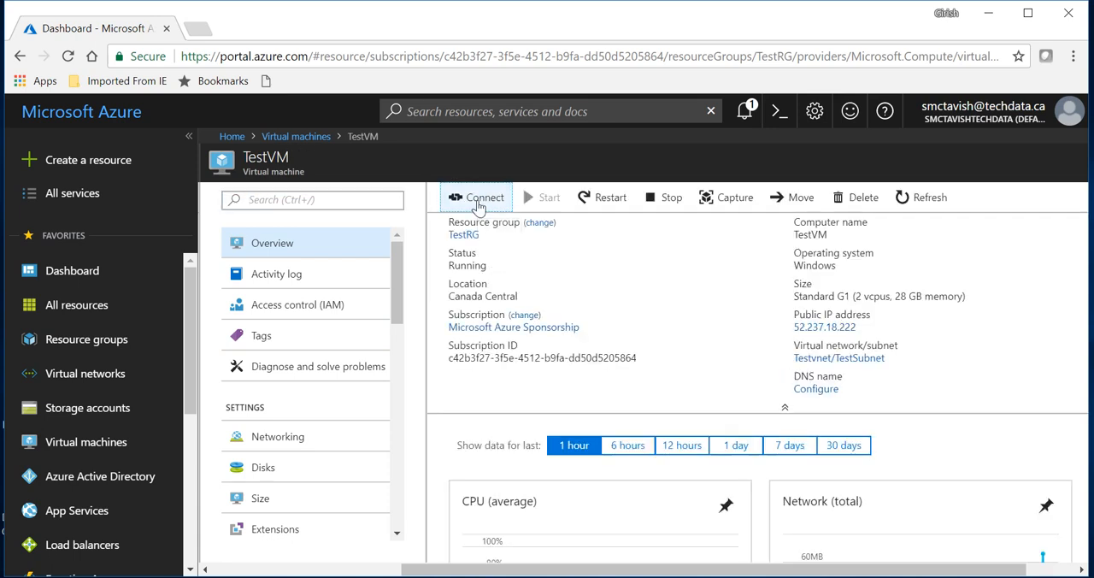
left_click(477, 197)
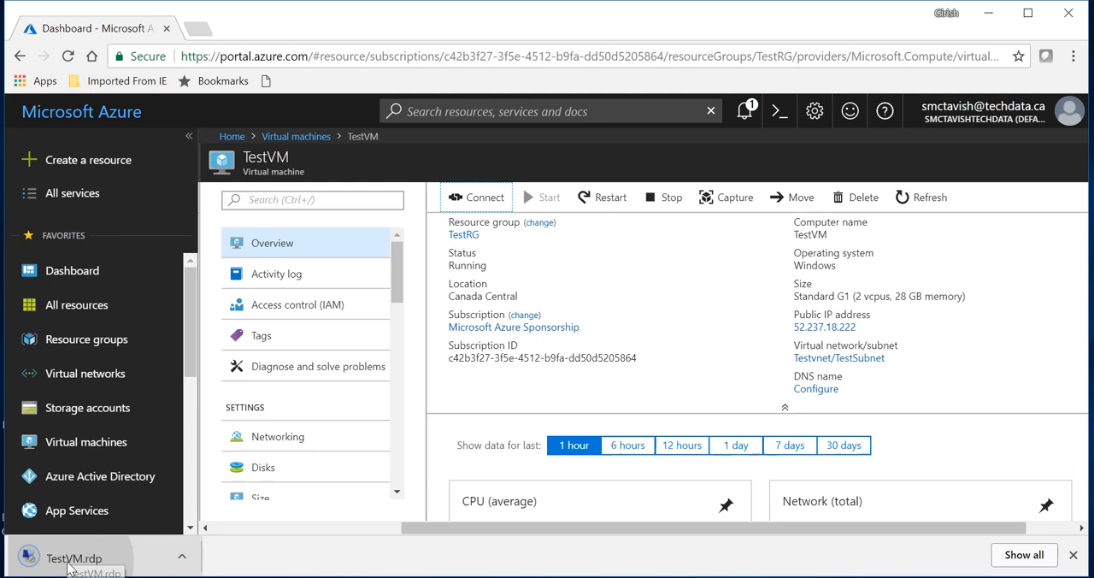
left_click(71, 557)
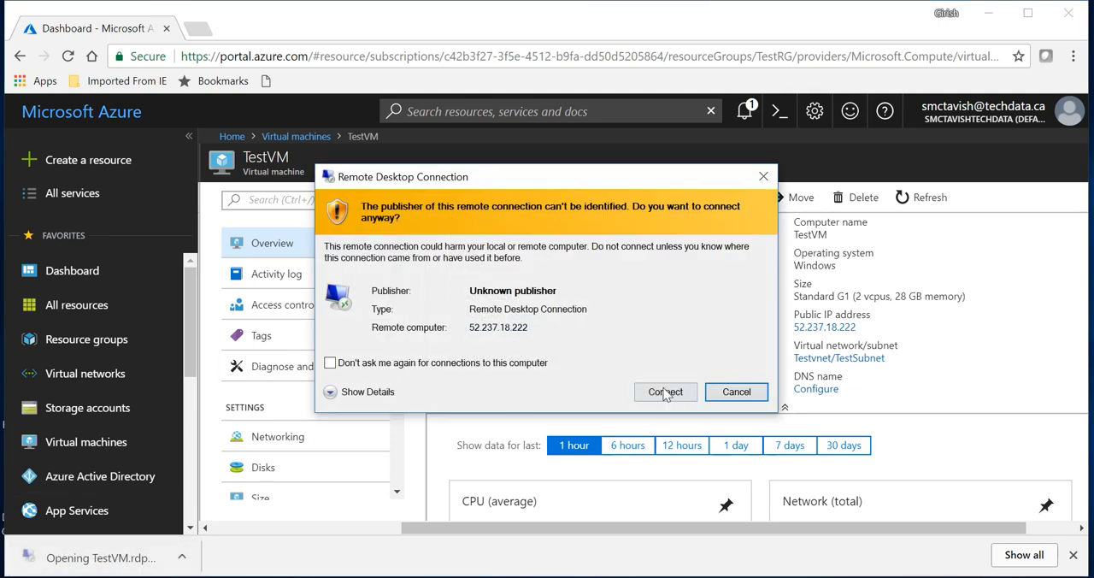
left_click(665, 391)
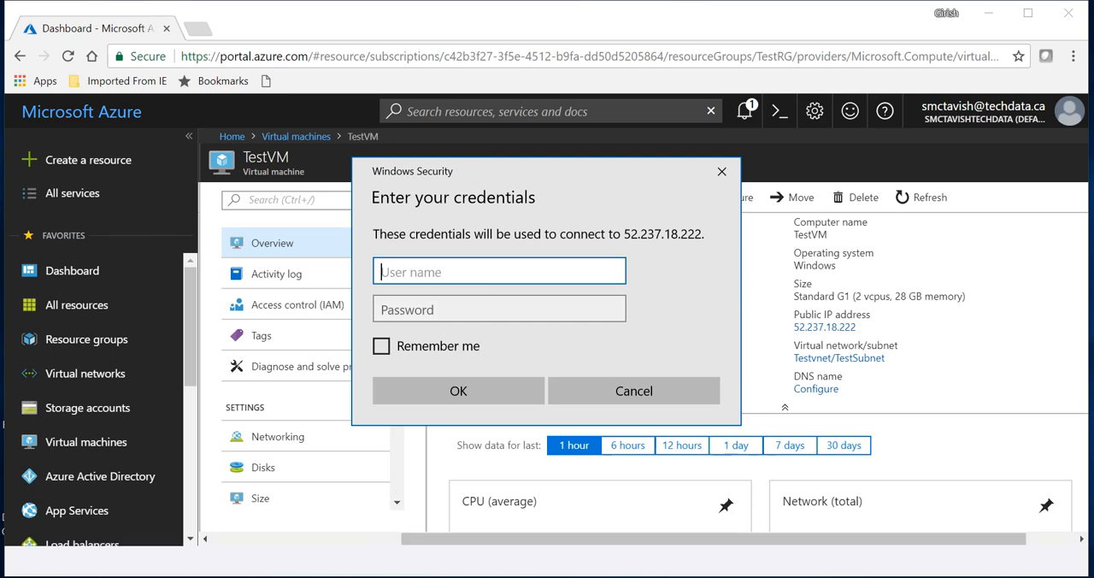
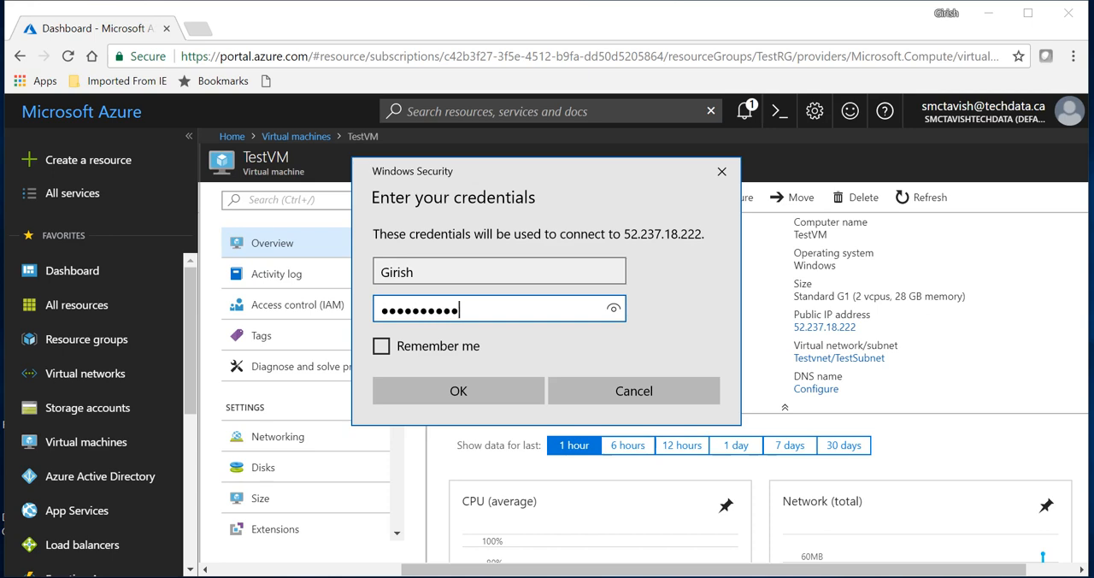
- Sign in to TestVM as Gir and accept the certificate warning
left_click(458, 390)
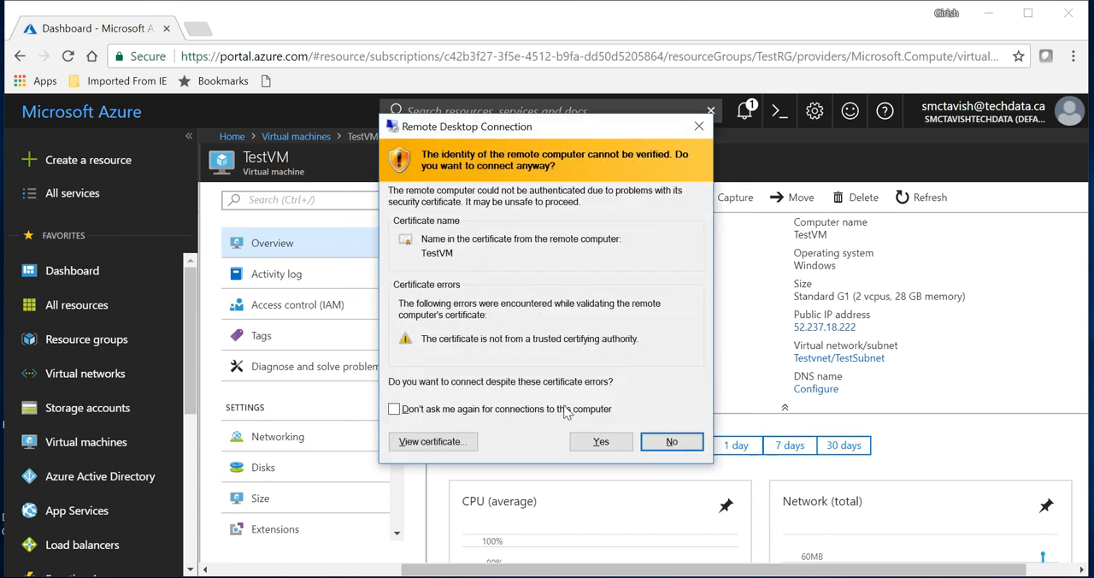
left_click(600, 441)
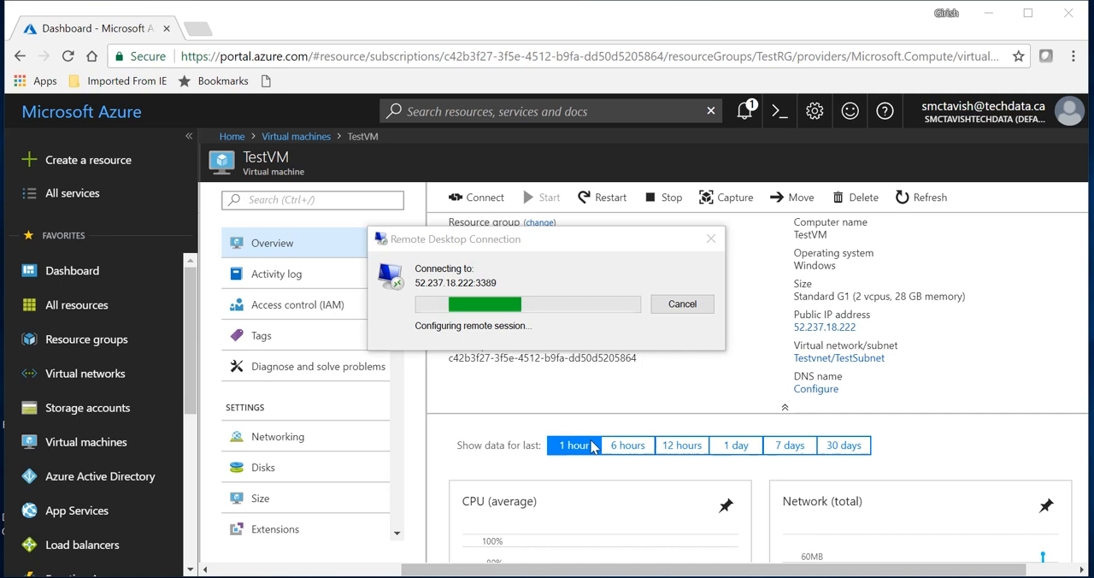
mouse_move(892, 403)
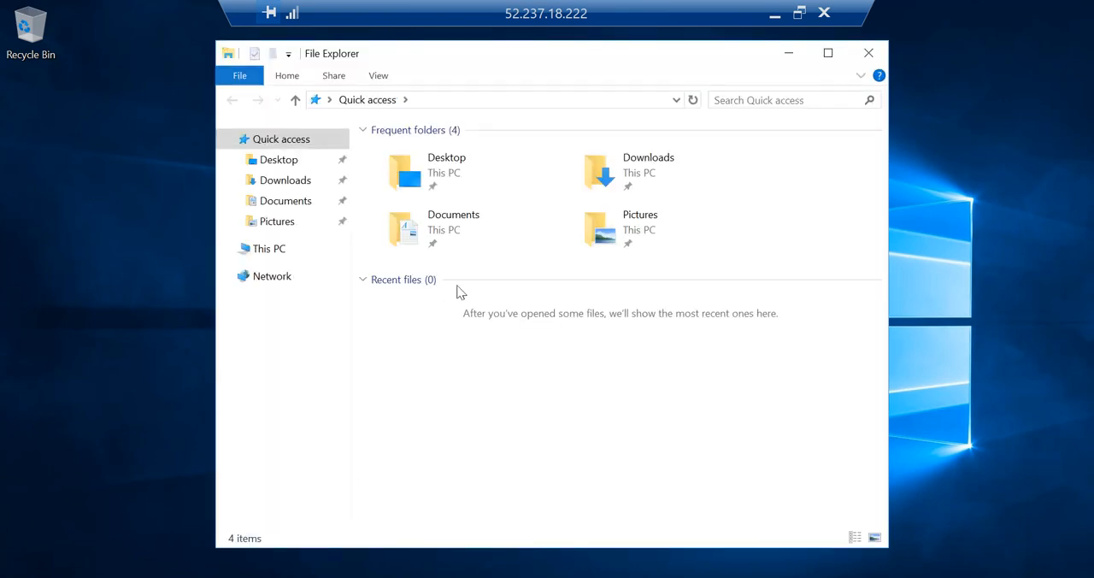
- Show This PC's drives: Floppy A:, Local Disk C: and Temporary Storage D:
left_click(268, 248)
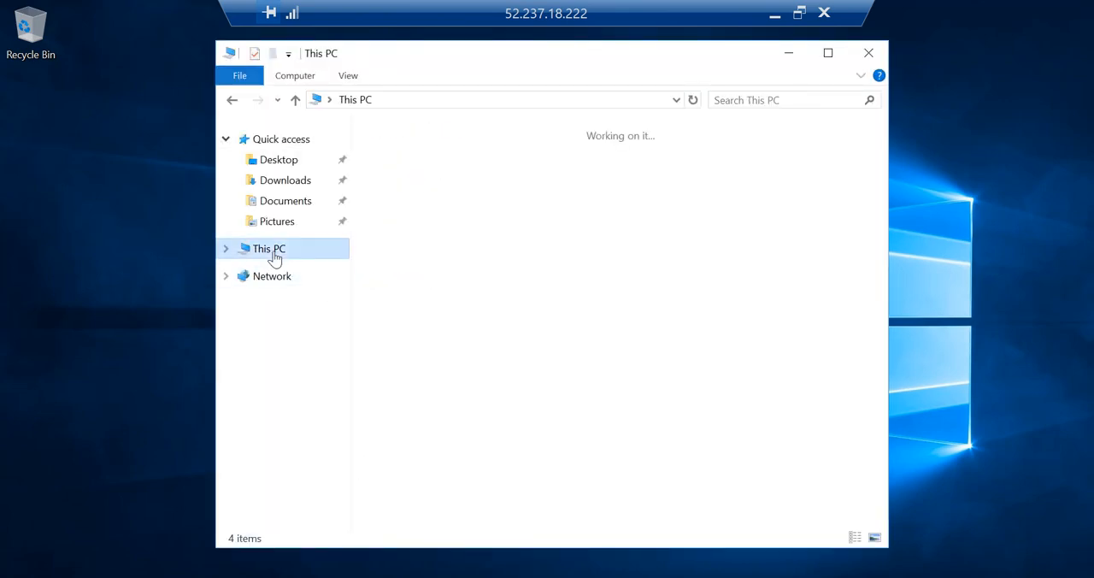
left_click(268, 248)
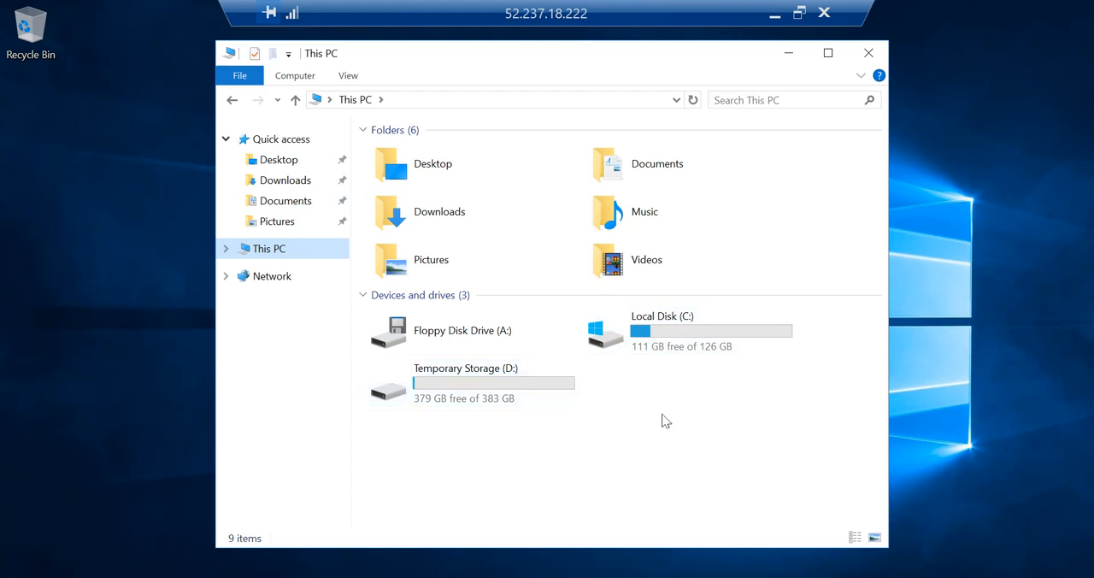
mouse_move(649, 384)
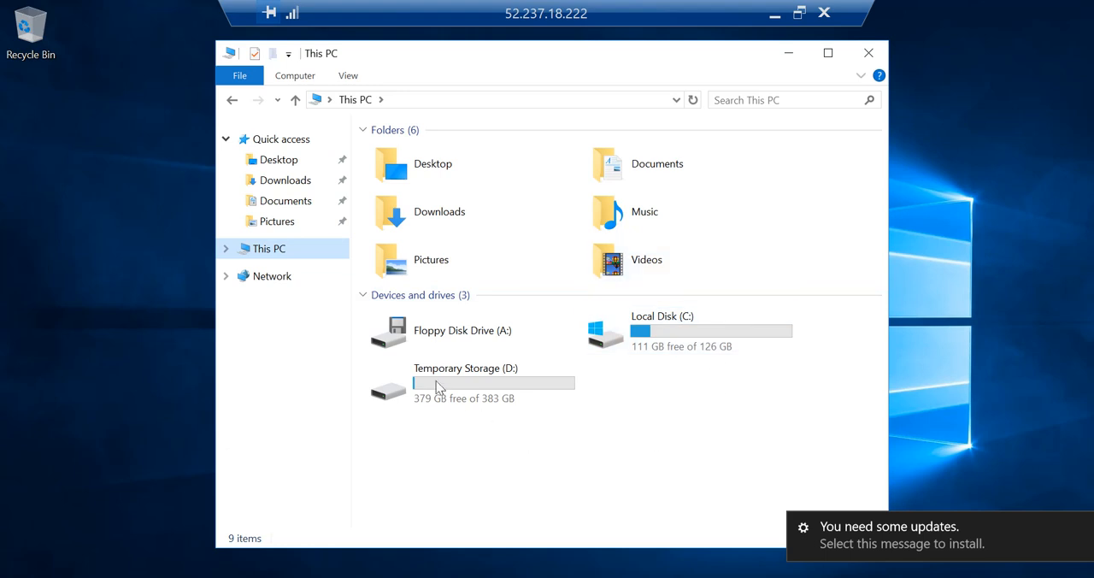
mouse_move(623, 404)
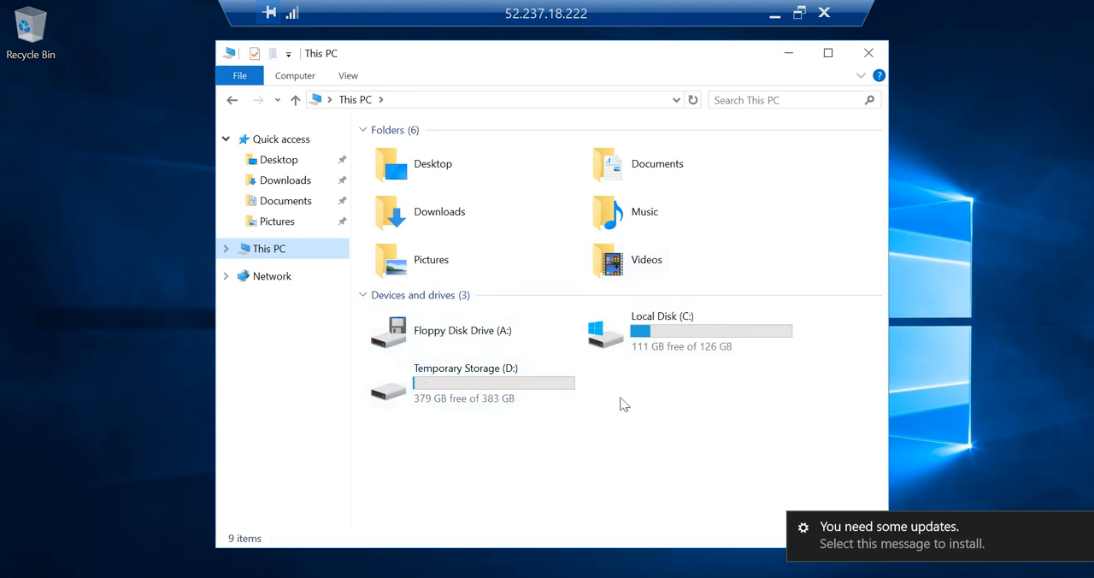
mouse_move(453, 541)
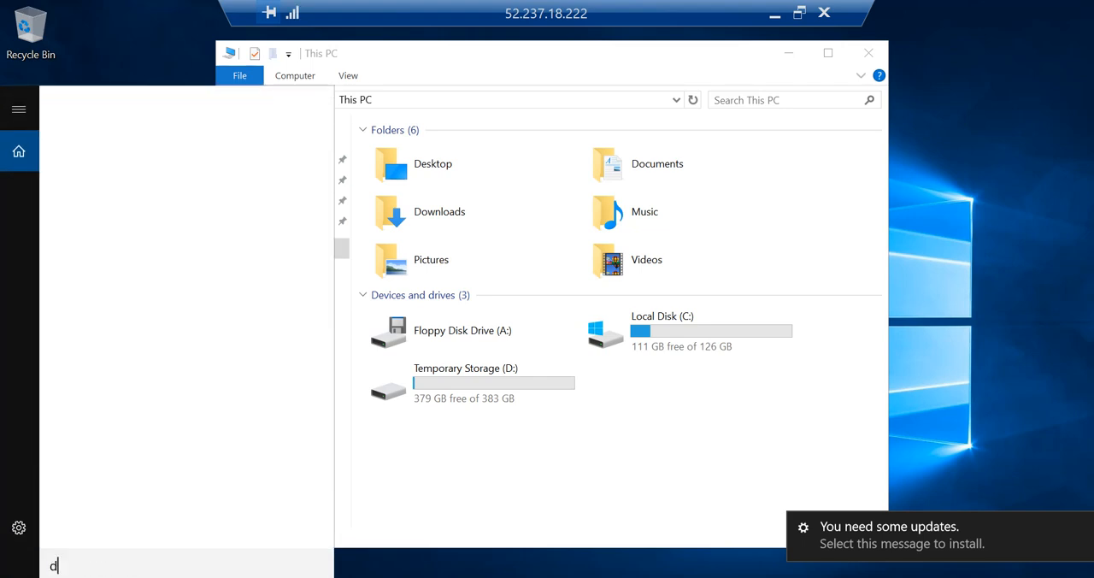
- Search Start for diskmgmt.msc and launch Disk Management from the best match
type("iskmgmt.ms")
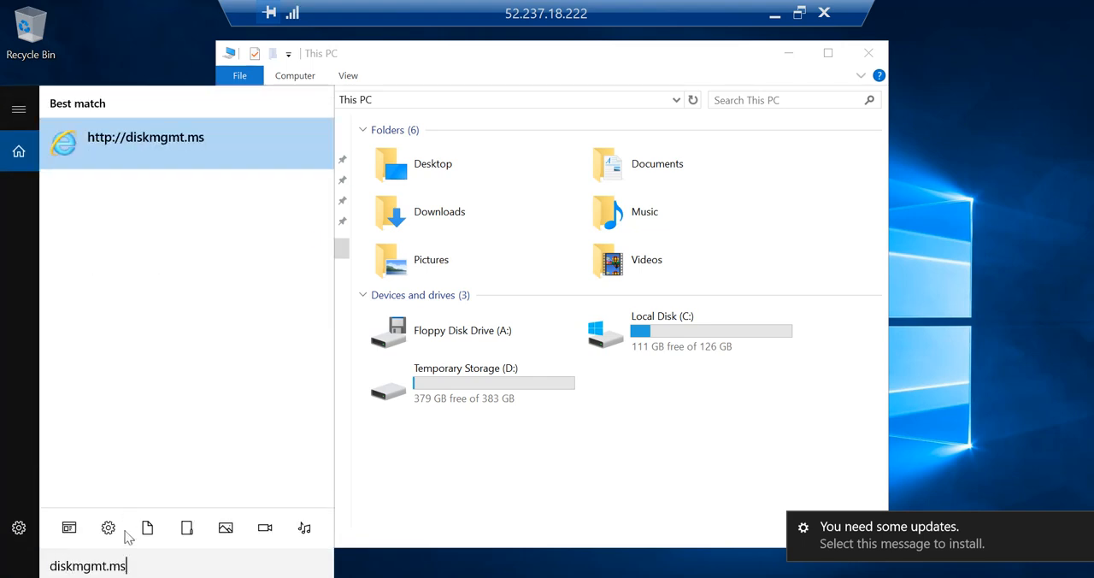
type("c")
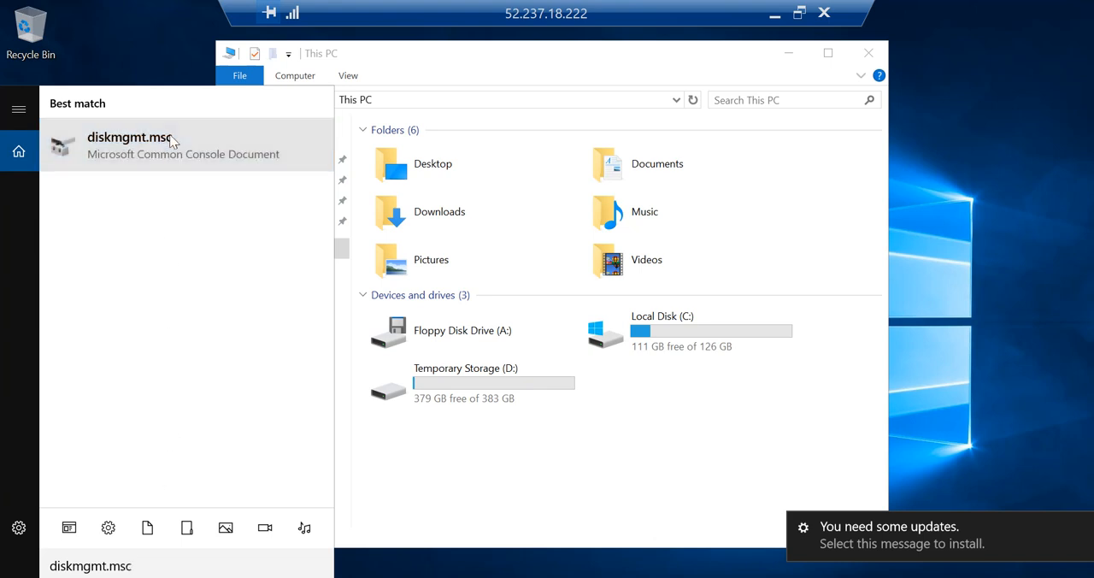
left_click(128, 137)
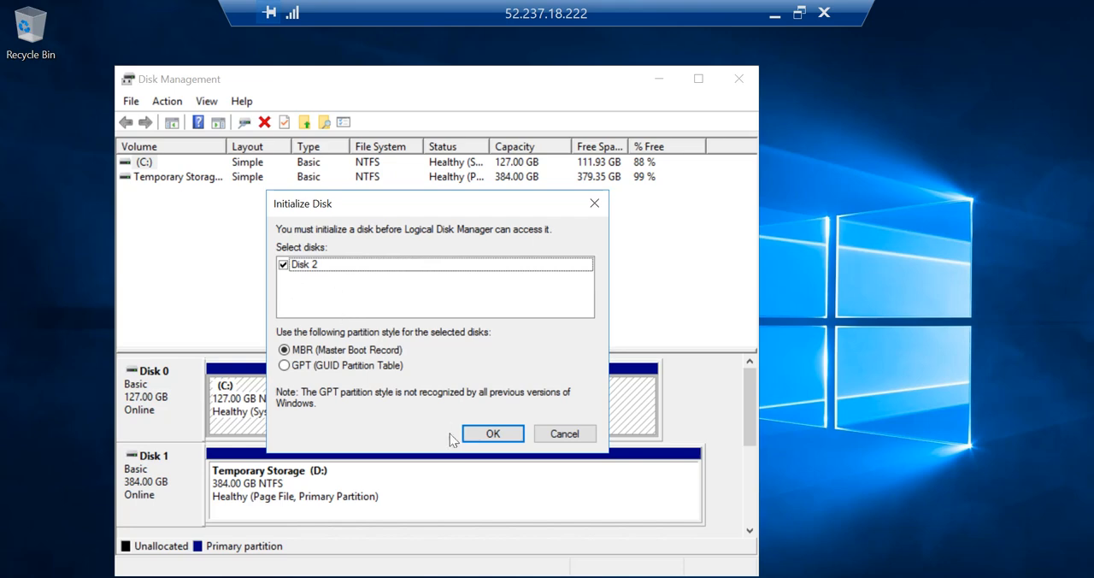
mouse_move(494, 379)
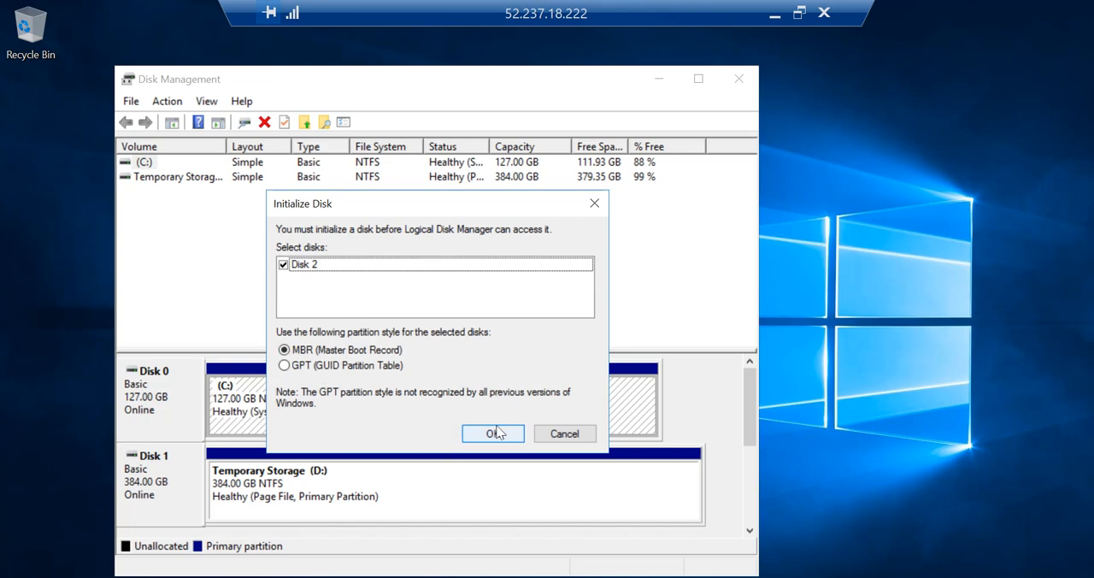
- Accept the Initialize Disk prompt for Disk 2 with MBR partitioning
left_click(493, 434)
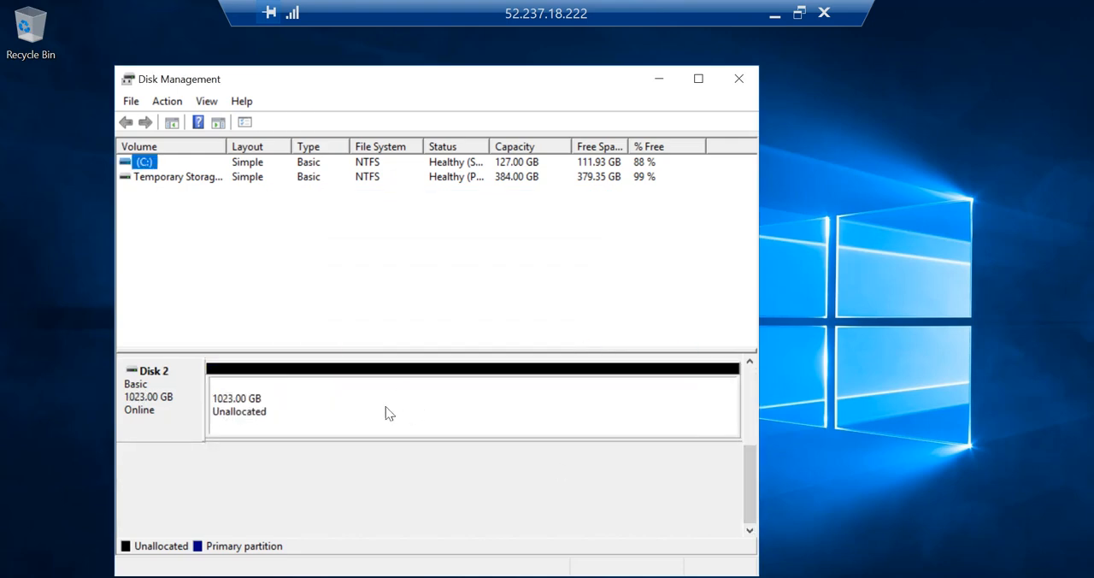
- Make a max-size simple volume on Disk 2: letter E, NTFS quick format, New Volume label
right_click(376, 406)
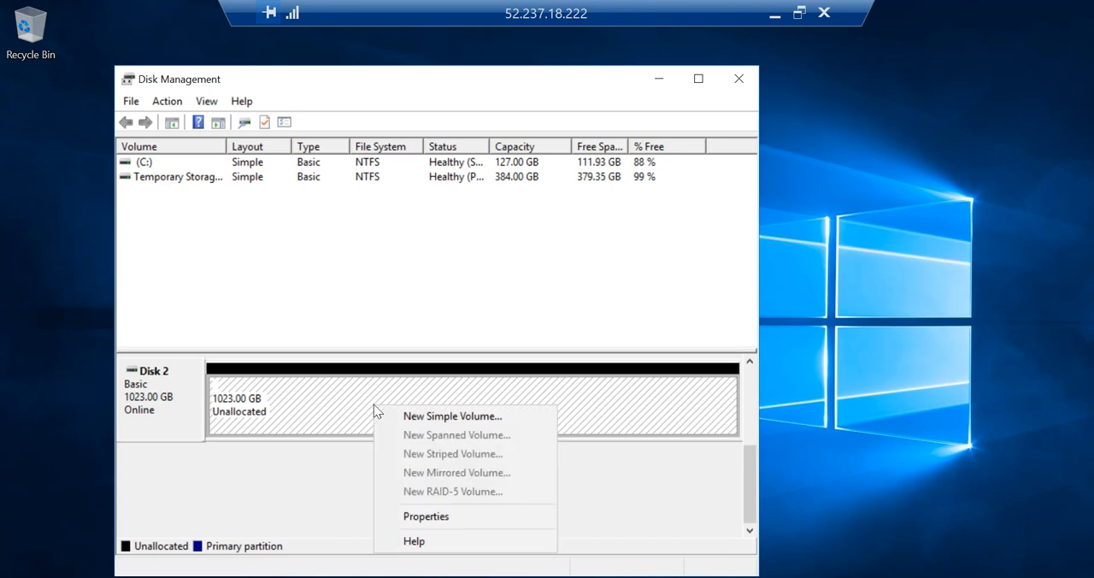
left_click(453, 415)
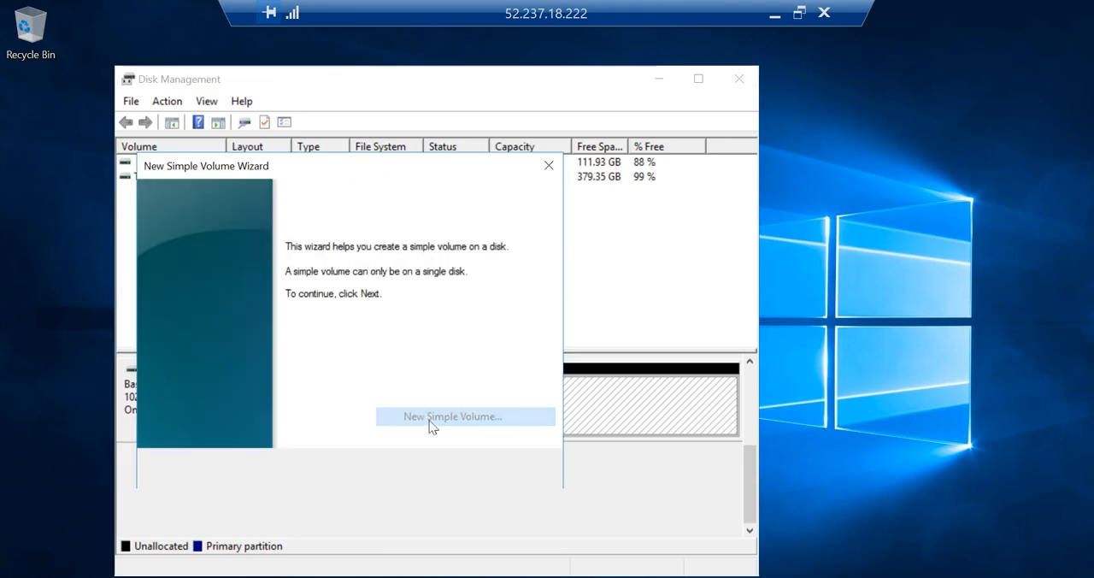
left_click(451, 417)
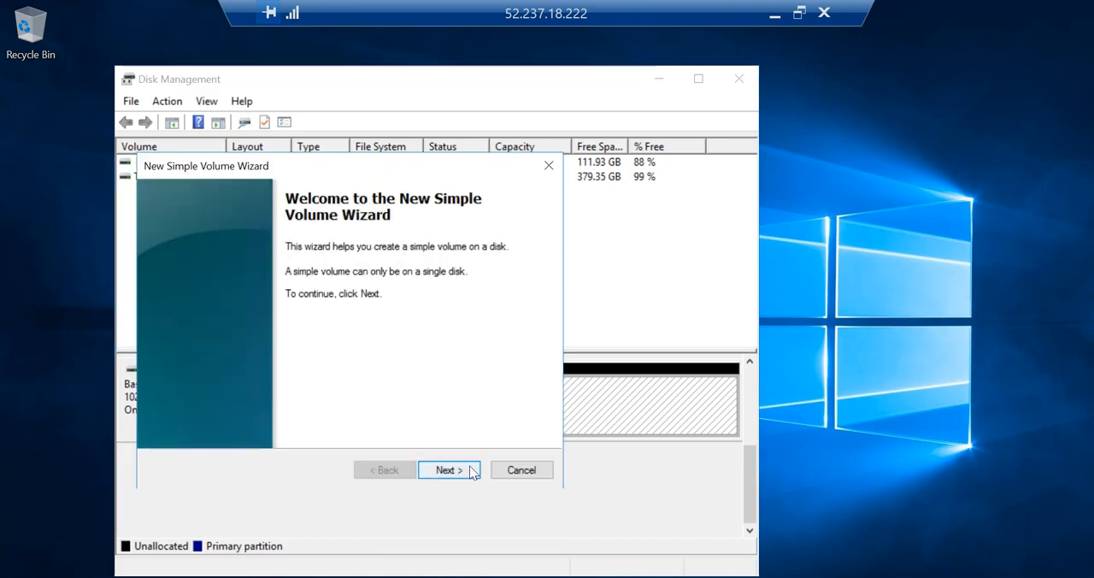
left_click(449, 469)
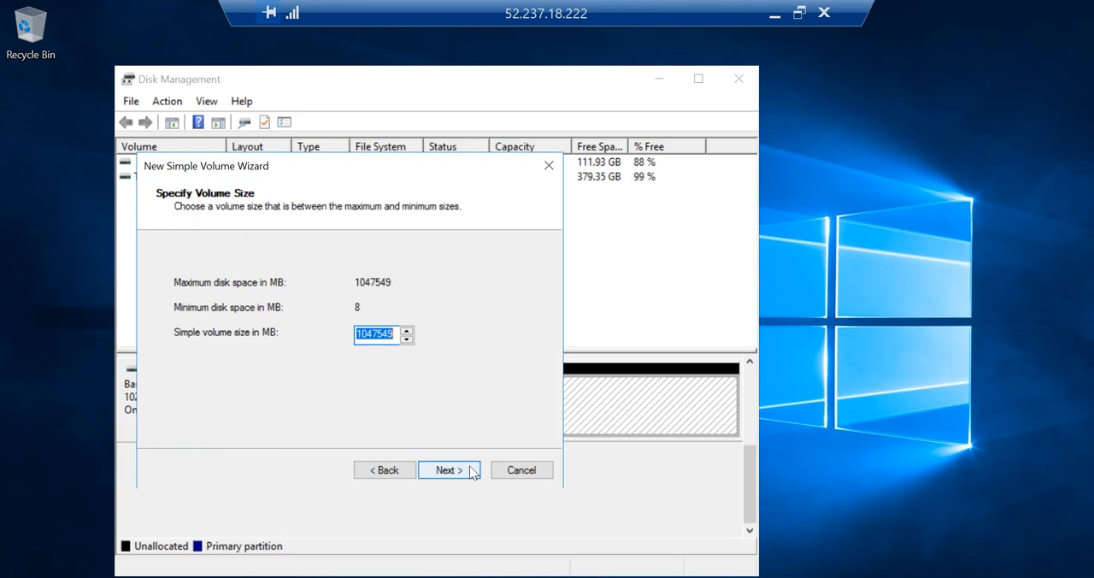
left_click(449, 470)
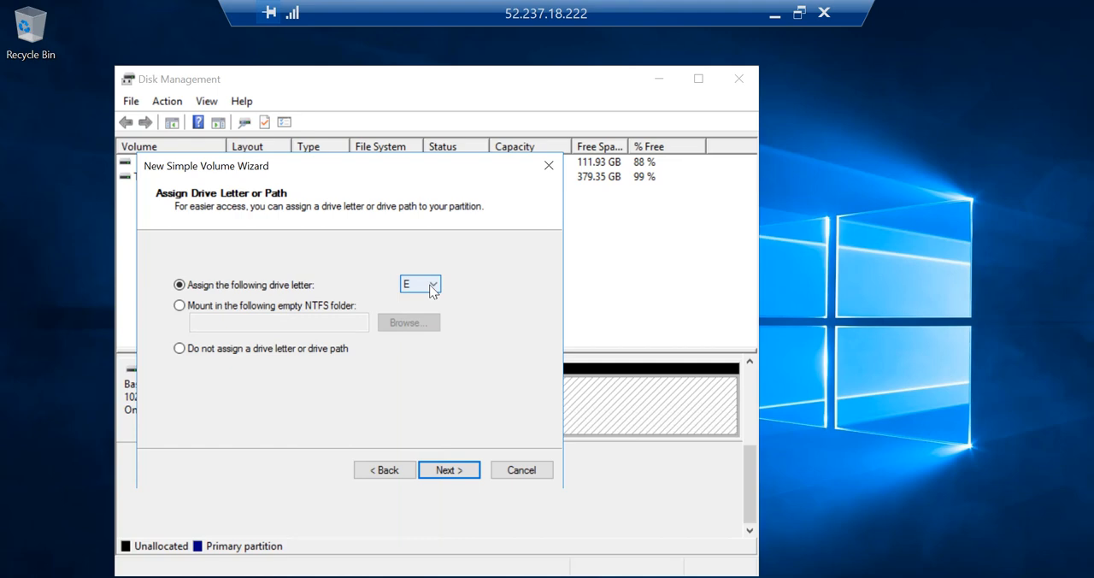
left_click(432, 284)
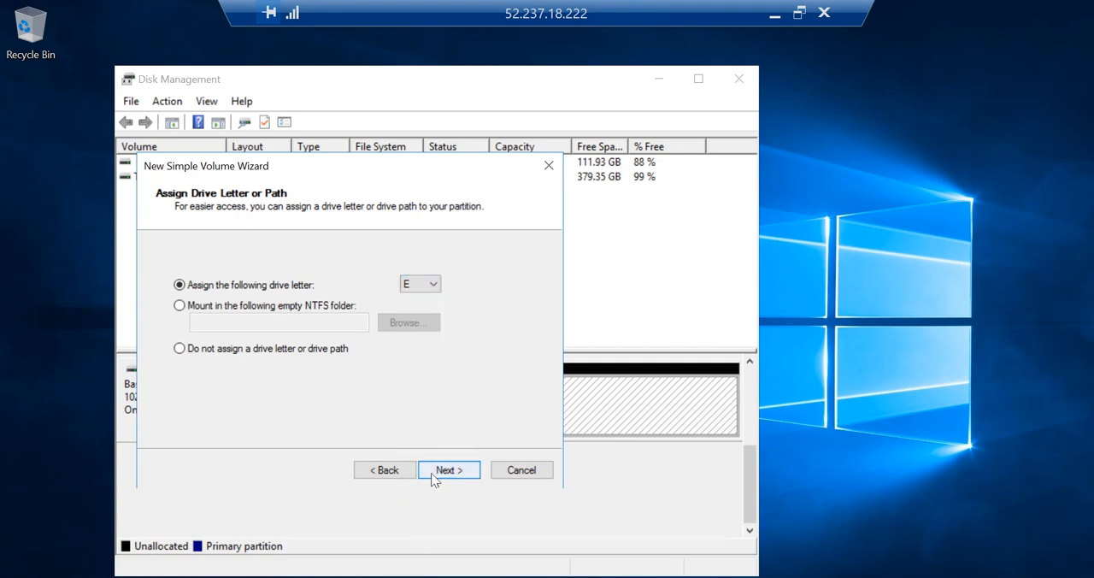
left_click(449, 470)
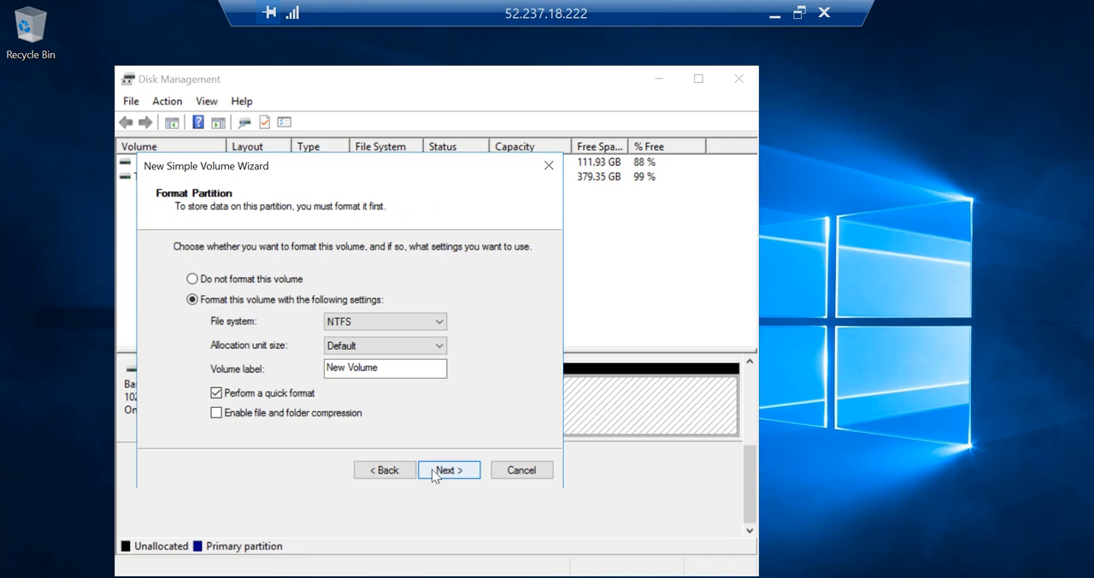
left_click(448, 470)
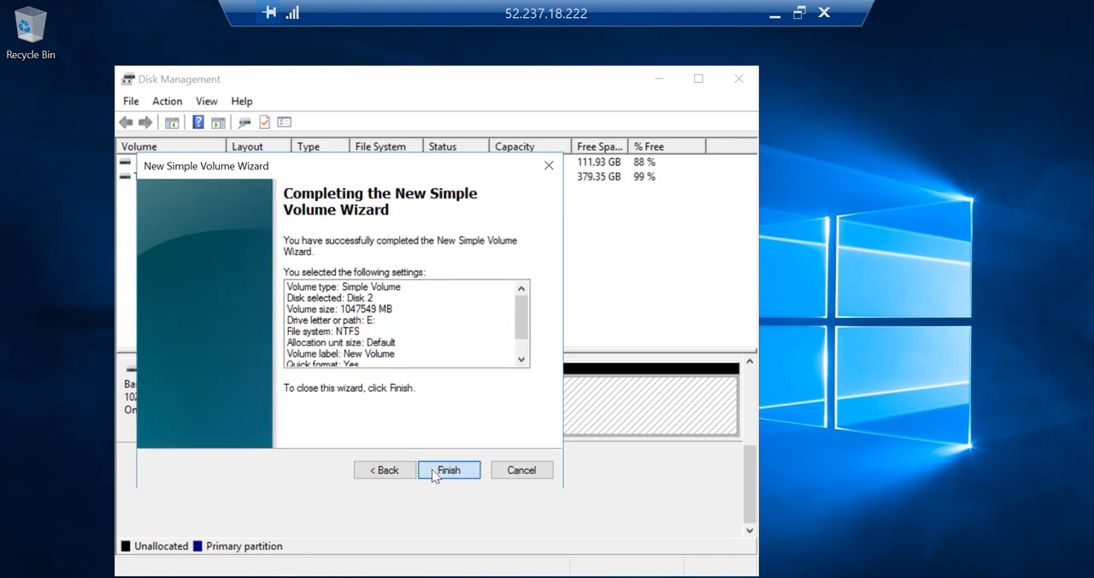
left_click(448, 470)
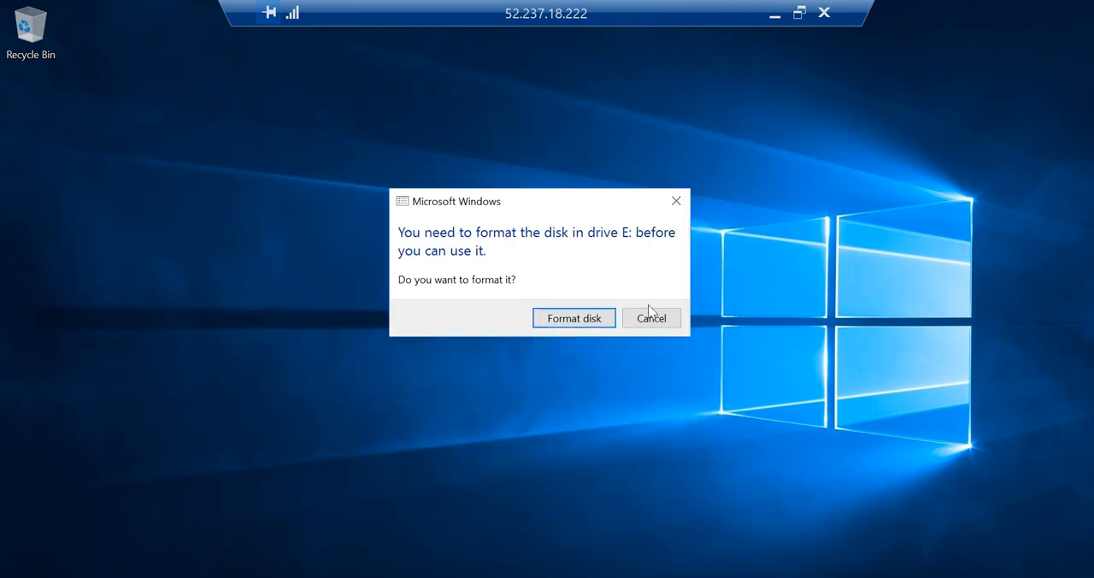
- Cancel the E: format prompt, then restore the remote desktop session to a window
left_click(652, 318)
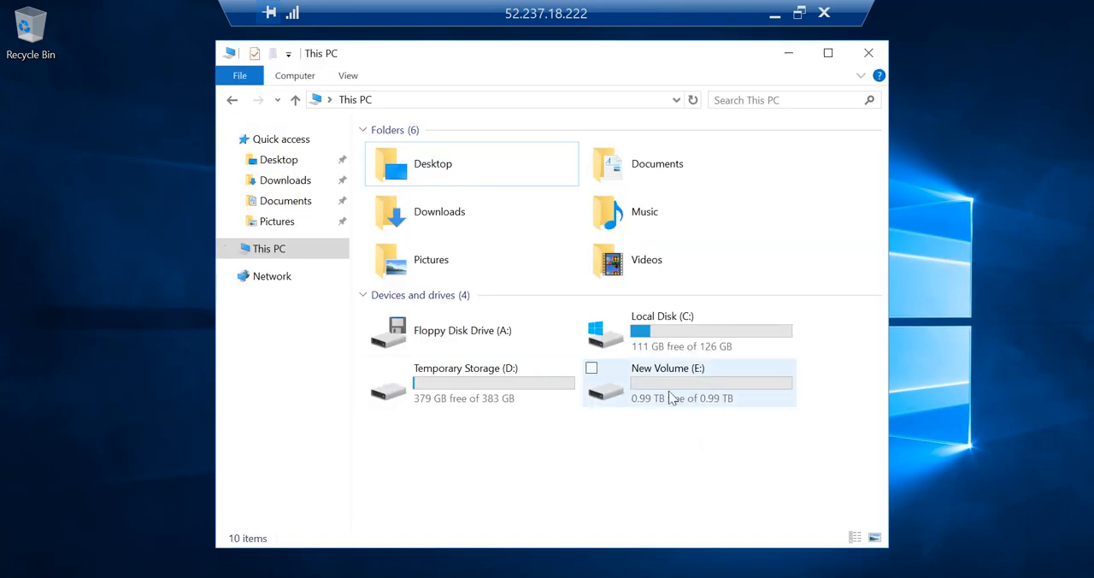
mouse_move(688, 389)
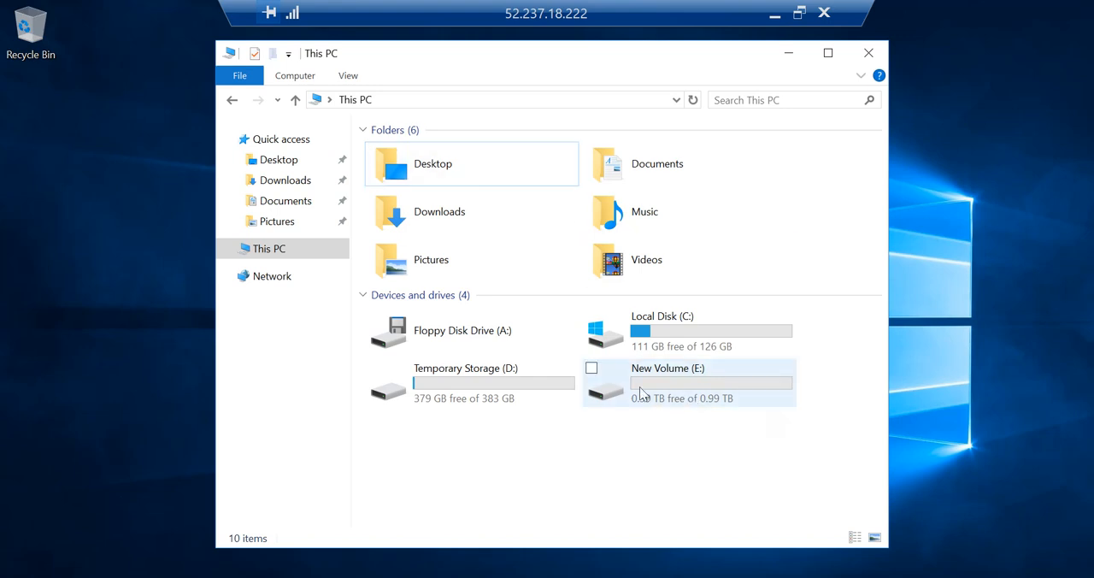
mouse_move(705, 409)
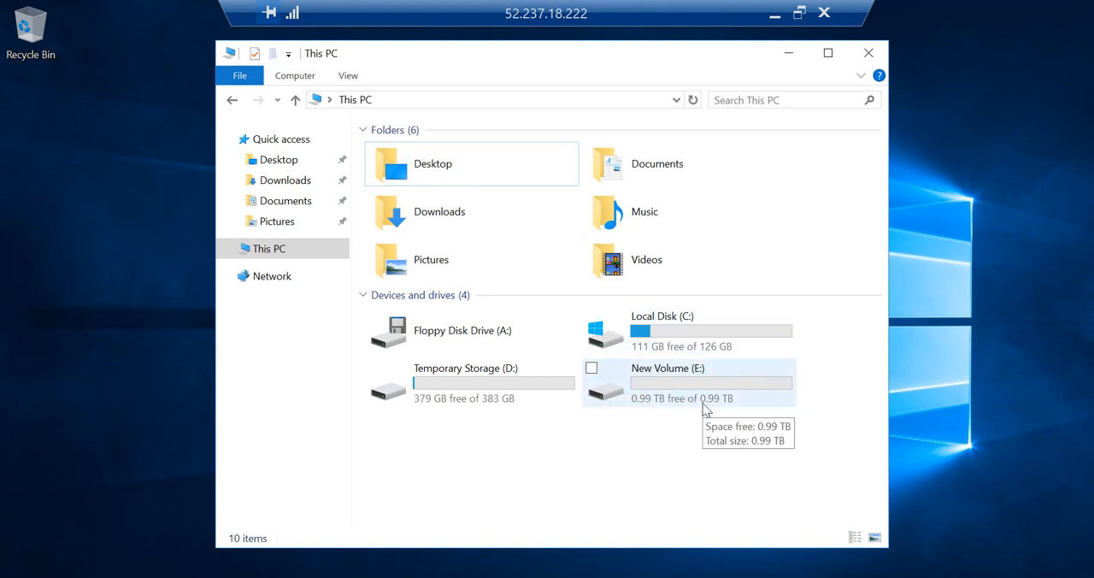
mouse_move(370, 540)
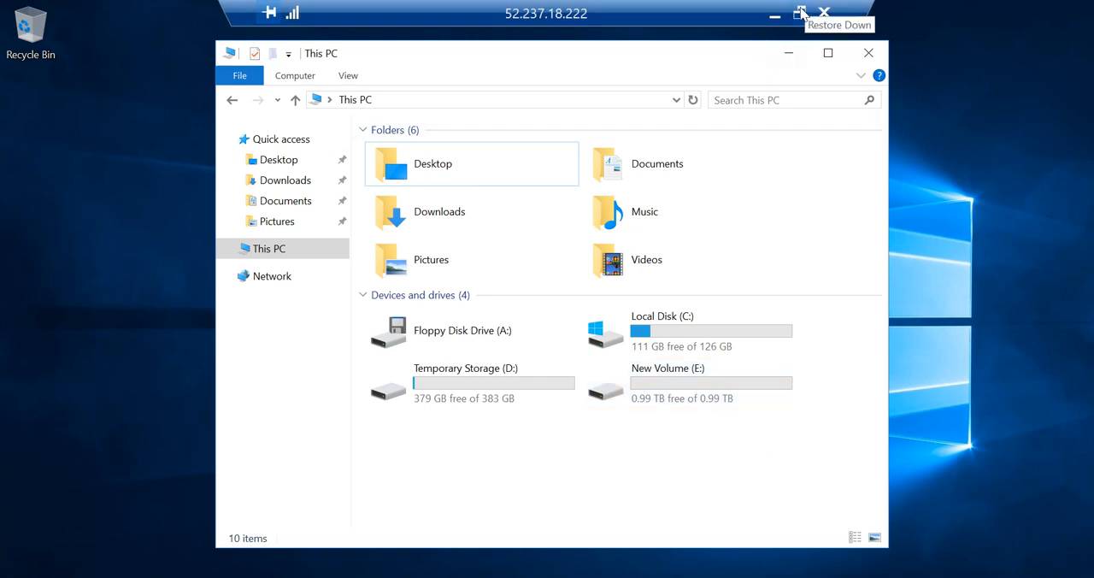
left_click(801, 13)
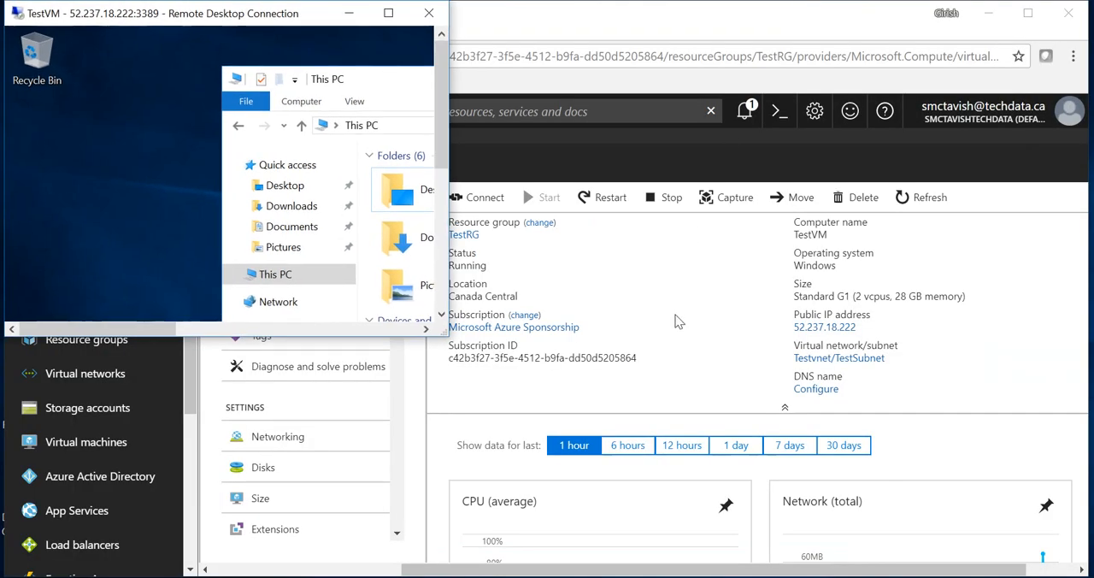